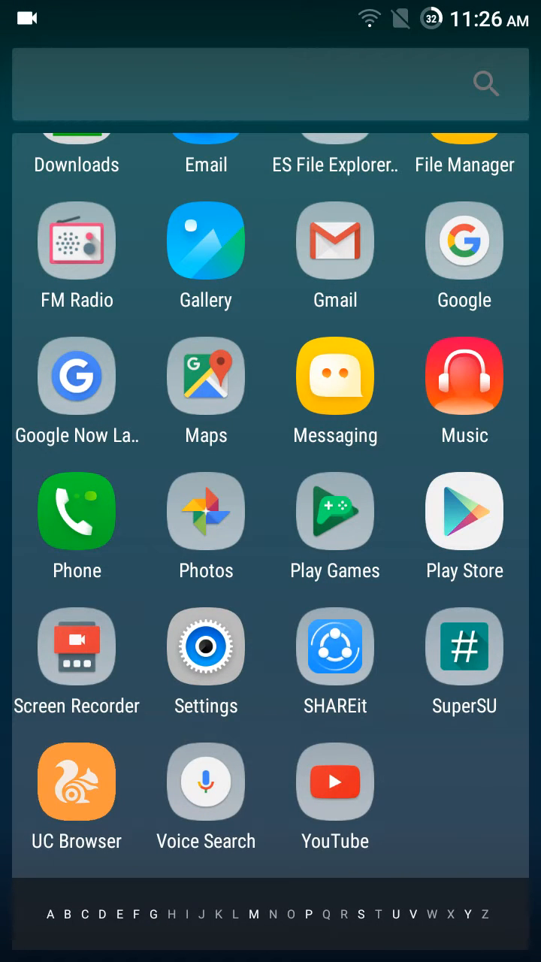
Step: Go home and show the second quick settings page with Torch, Cast, Hotspot and Themes
click(400, 522)
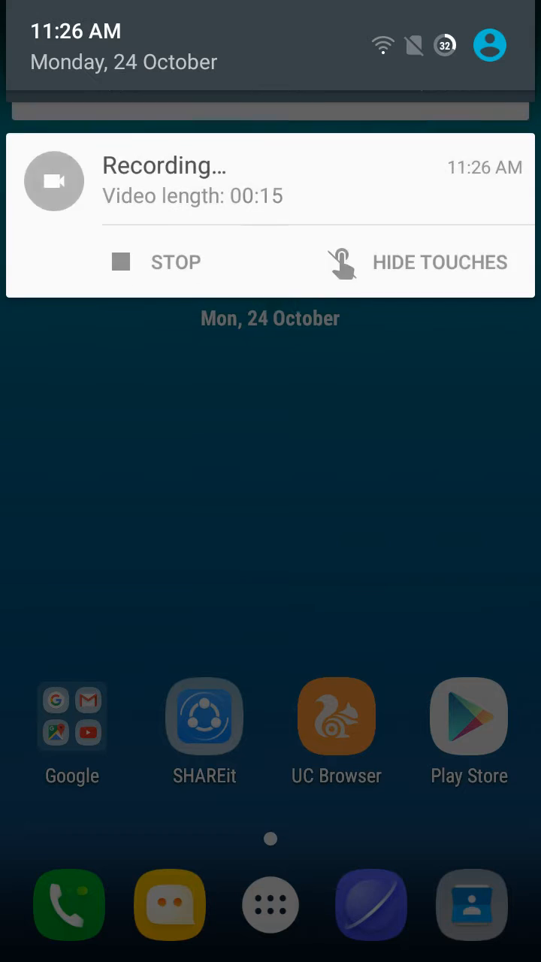
scroll(down, 3)
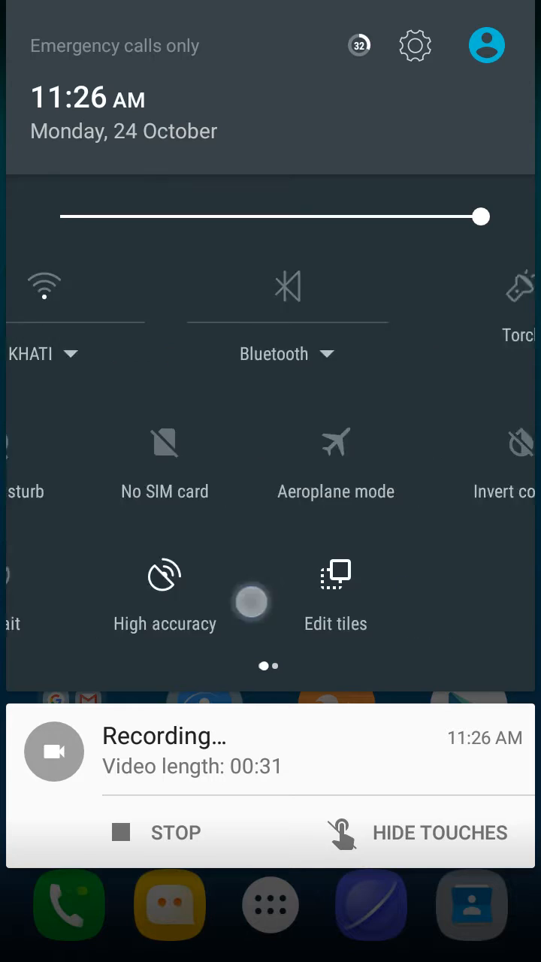
scroll(left, 3)
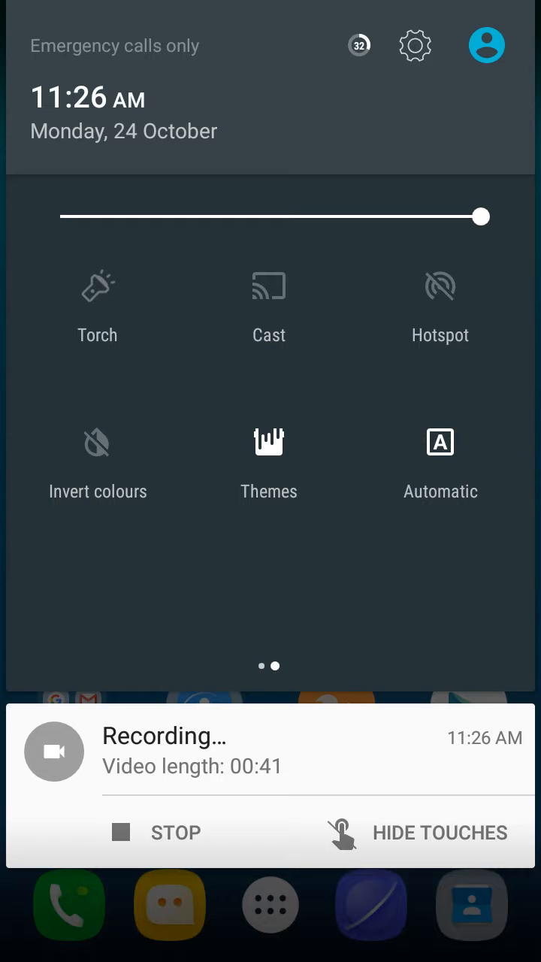
Step: Apply the DEFAULT System theme from the Themes tile, then return to the home screen
click(269, 458)
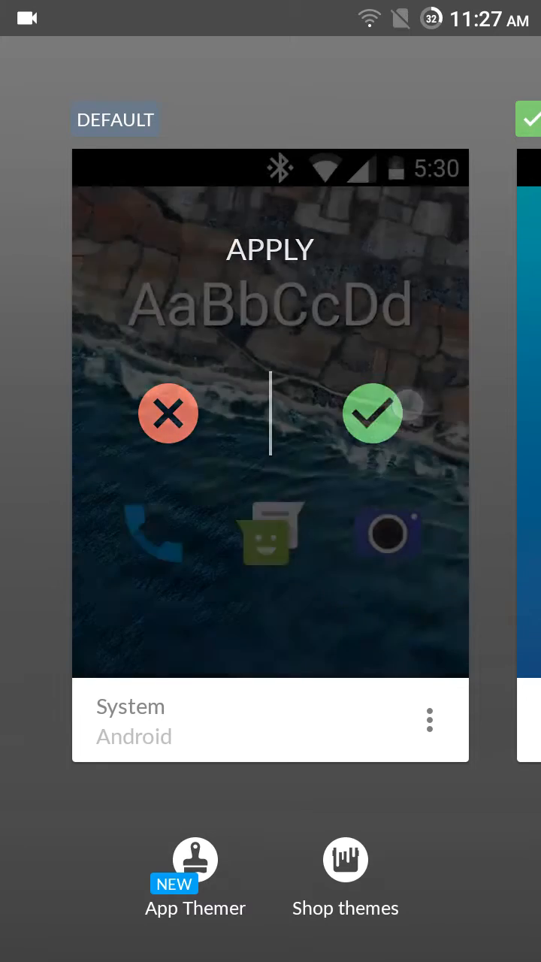
click(373, 413)
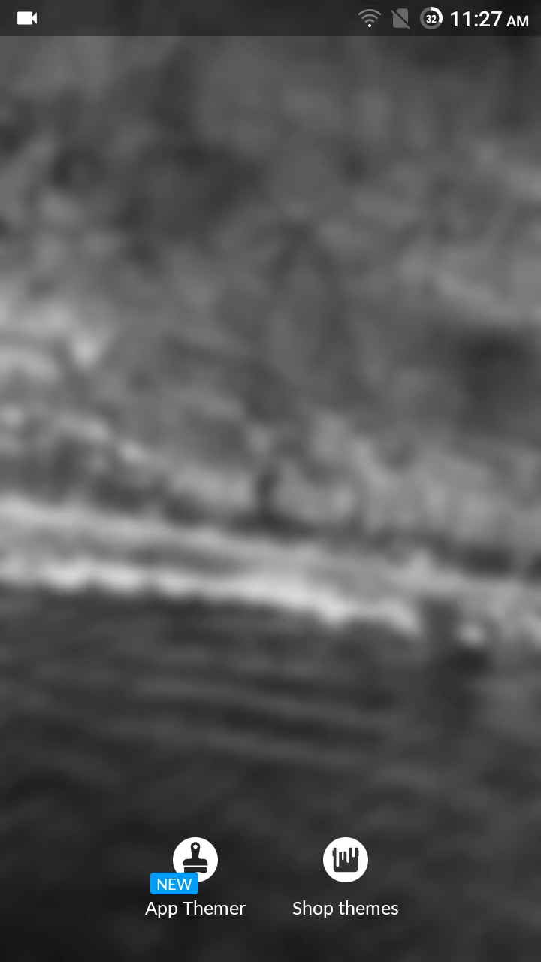
click(195, 860)
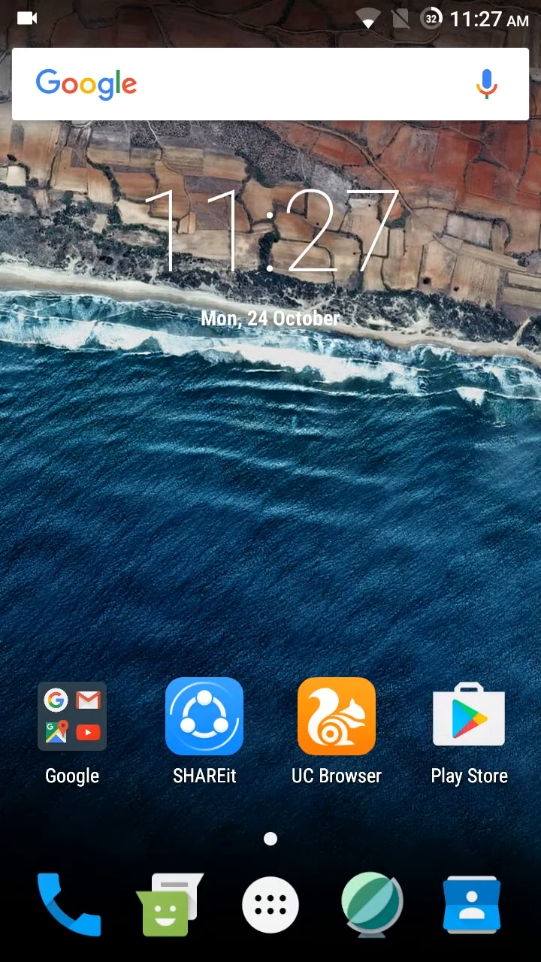
click(72, 715)
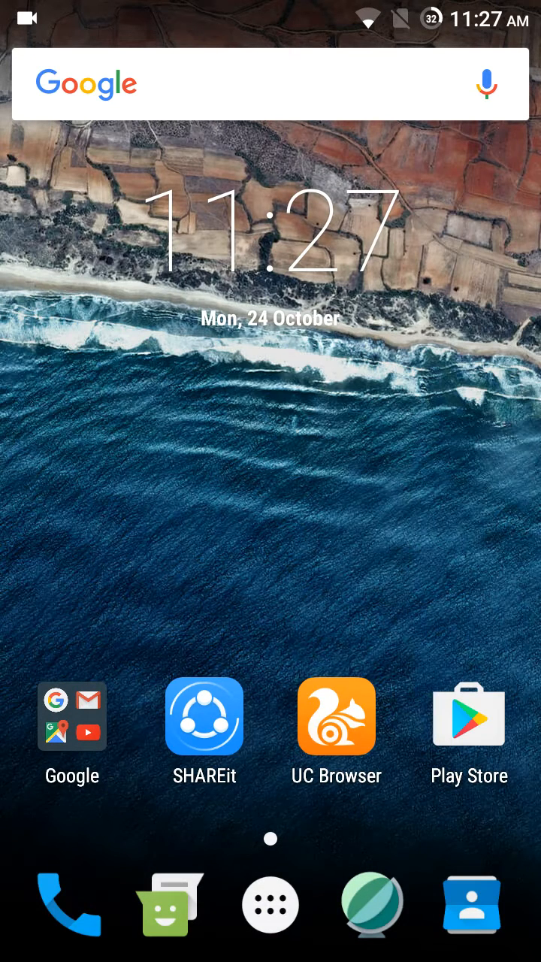
Step: Launch Settings from the app drawer
click(270, 904)
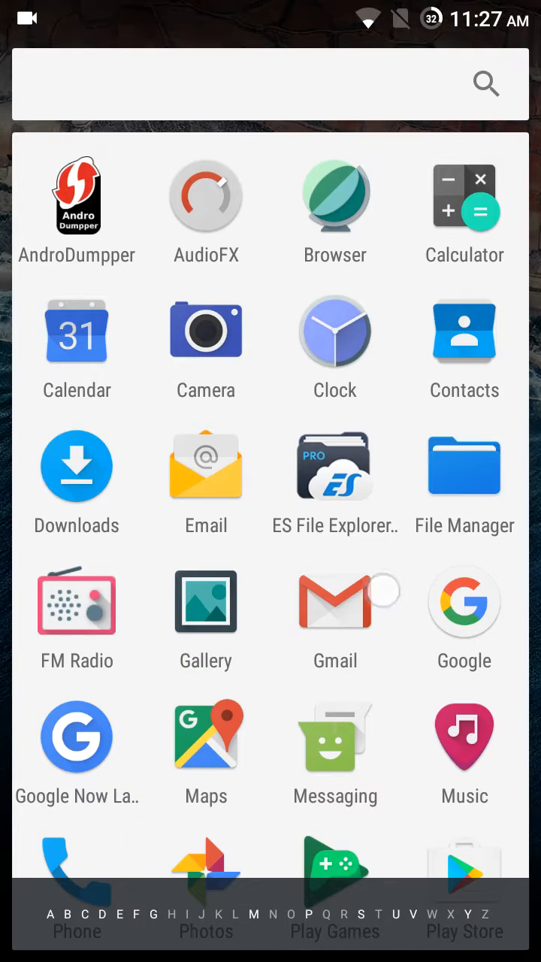
scroll(down, 3)
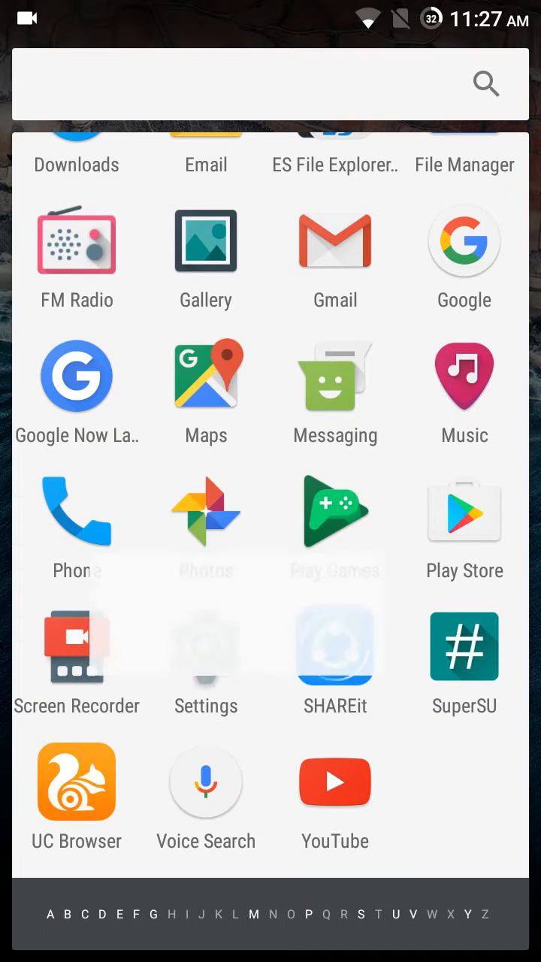
click(205, 645)
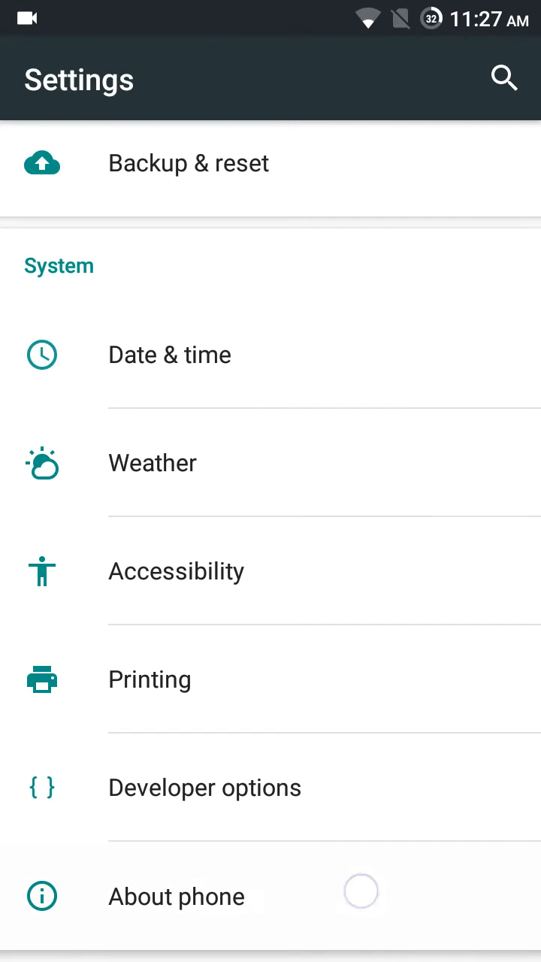
Step: View About phone: model A6000, Android 6.0.1, Nexus Experience 10.4, and the Marshmallow easter egg
click(176, 896)
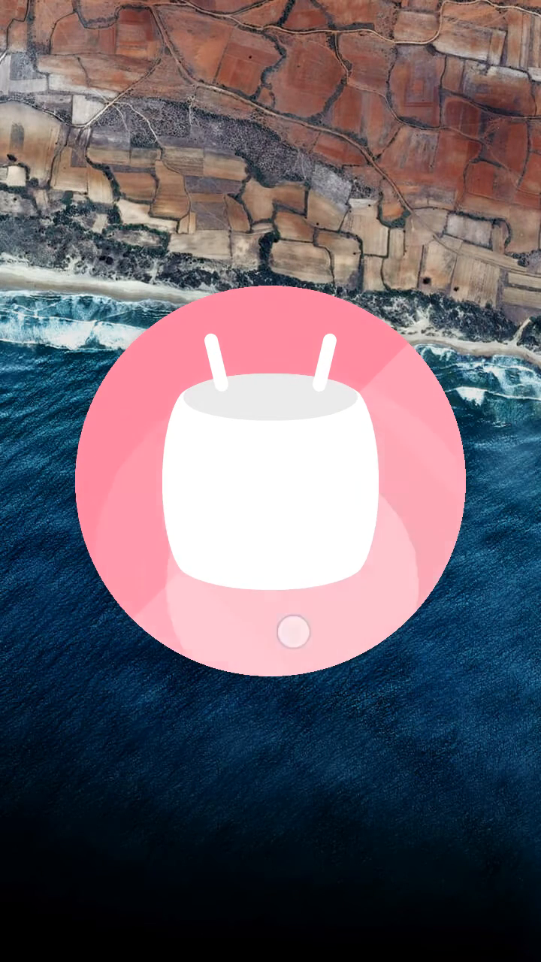
click(270, 481)
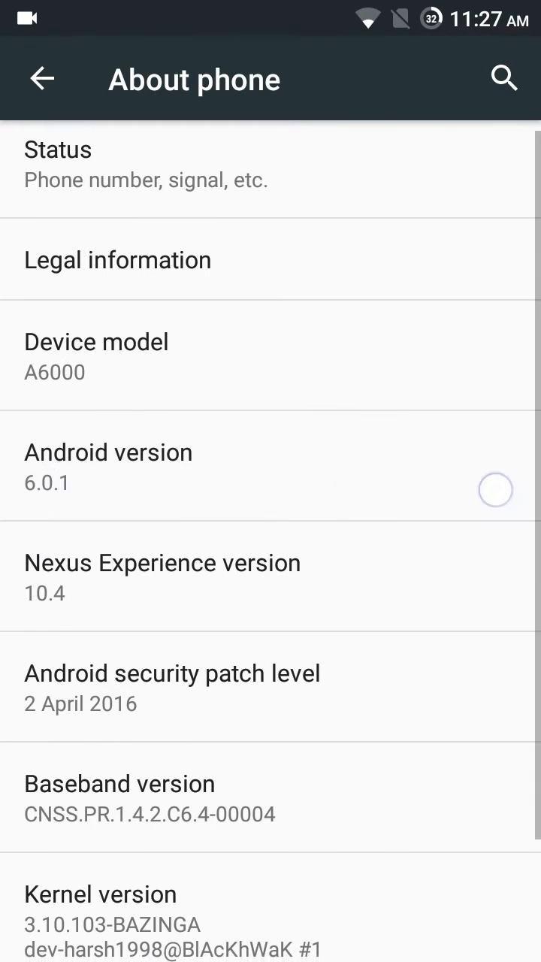
scroll(down, 3)
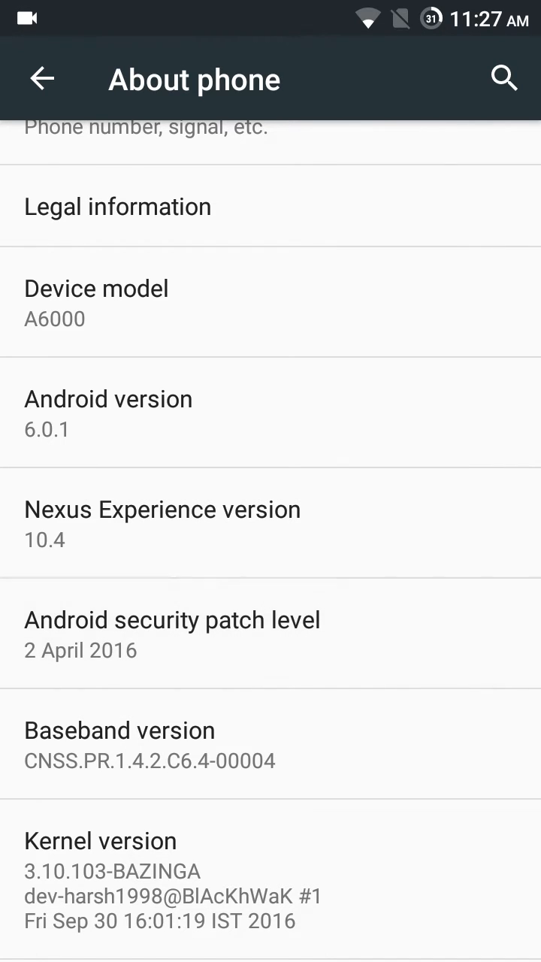
scroll(down, 3)
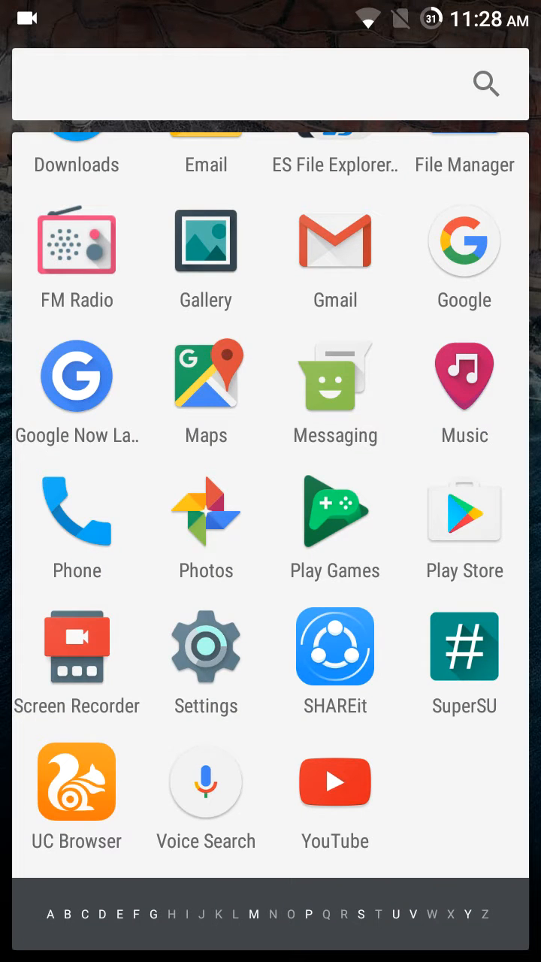
Step: Launch Settings and glance at the Home launcher choices
click(205, 646)
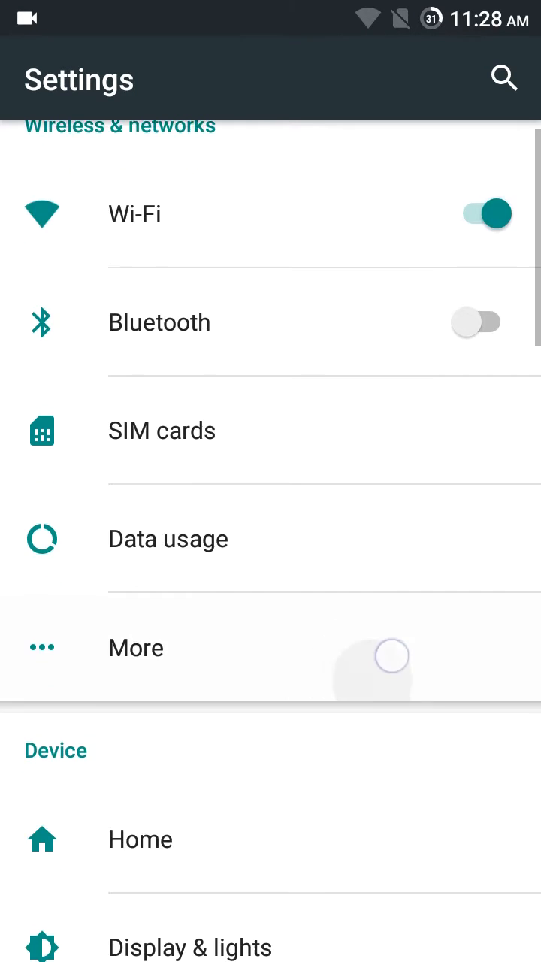
scroll(up, 3)
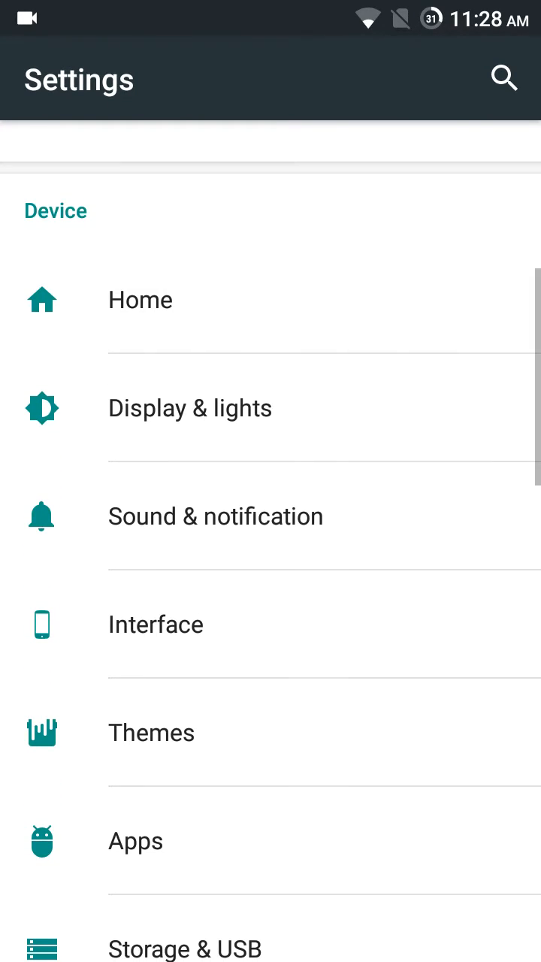
click(141, 300)
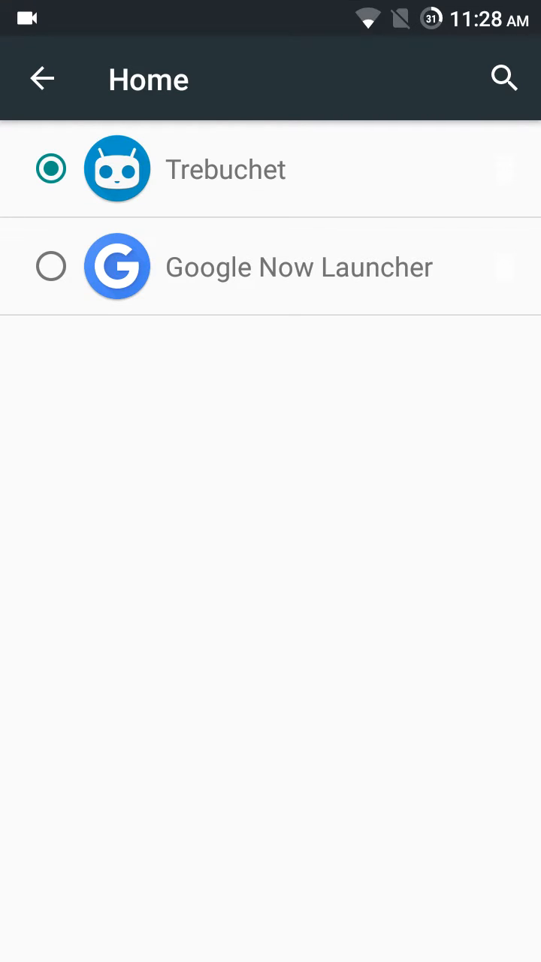
click(42, 78)
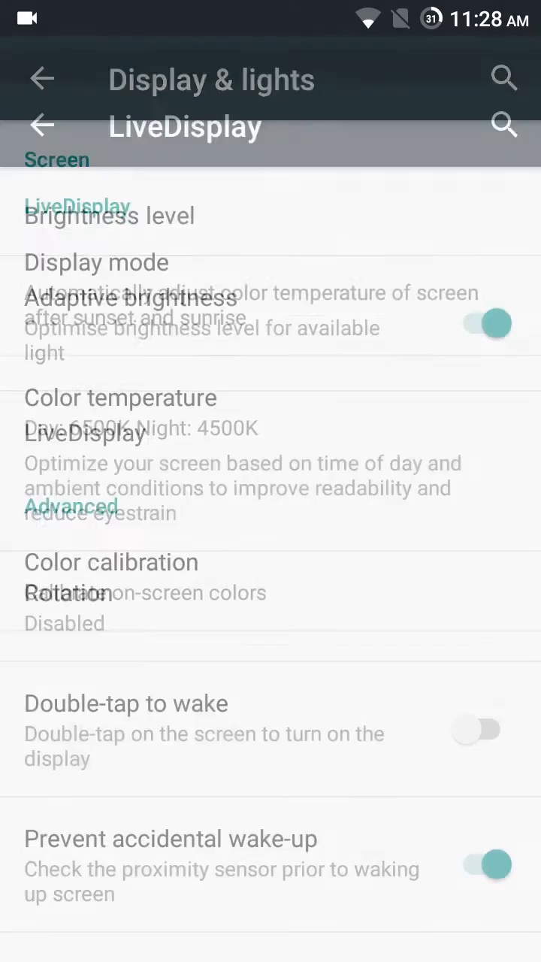
Step: Try LiveDisplay display mode Day, then set it back to Automatic
click(96, 261)
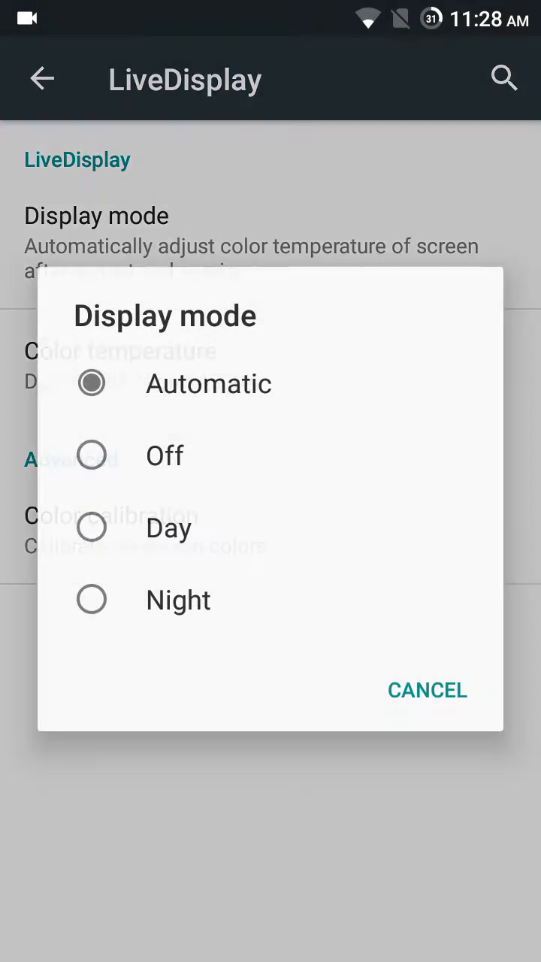
click(92, 455)
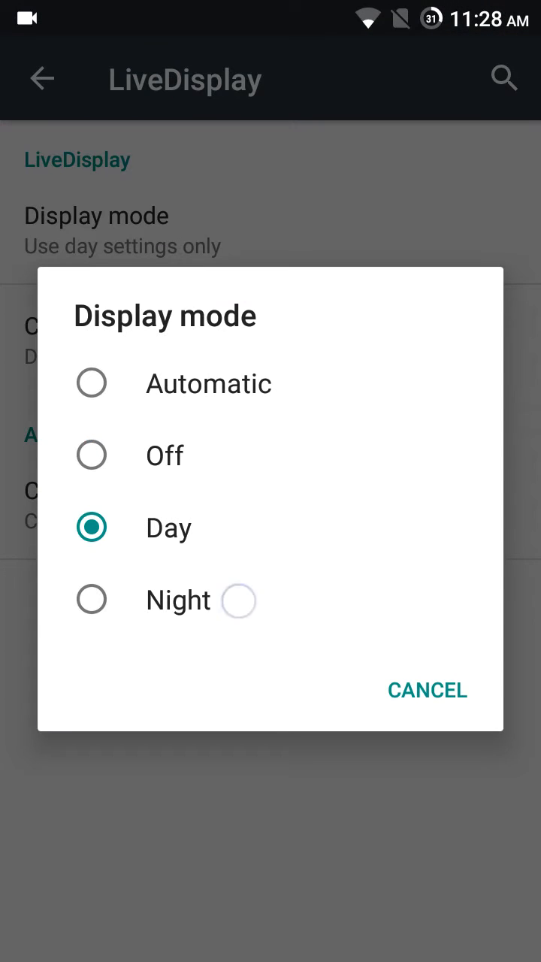
click(91, 599)
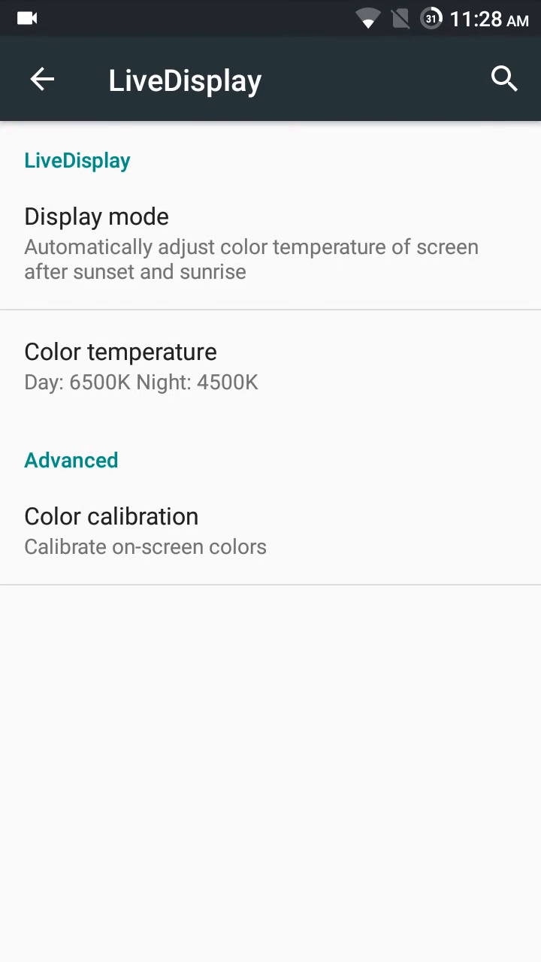
click(42, 79)
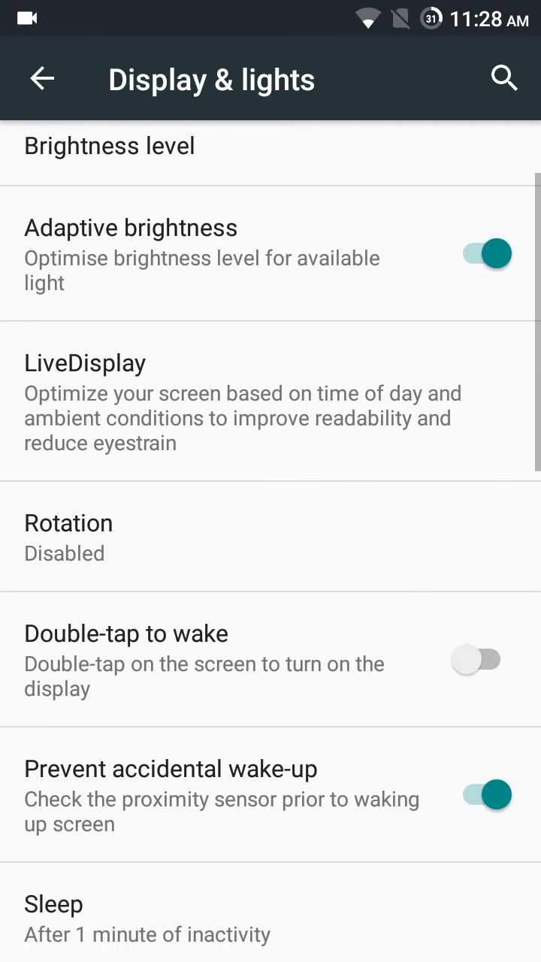
scroll(down, 3)
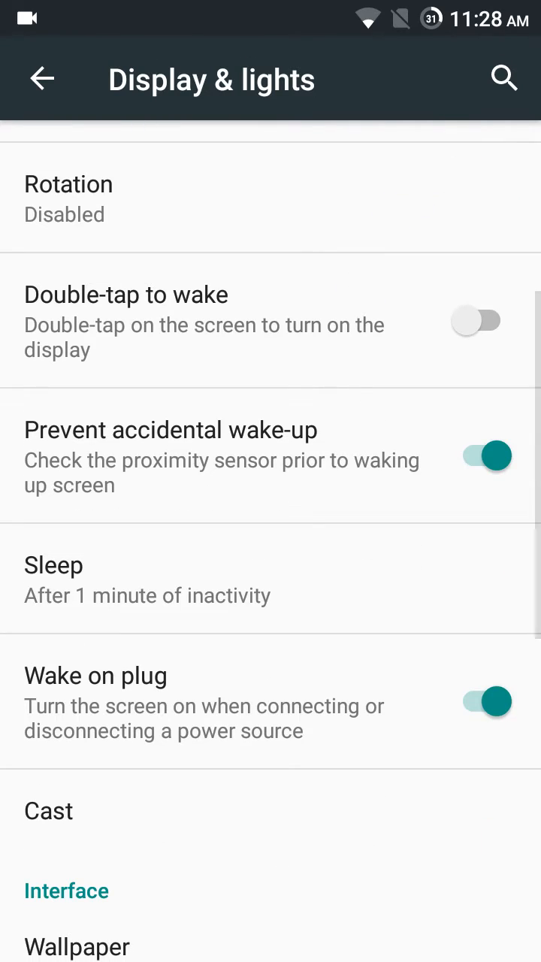
scroll(up, 3)
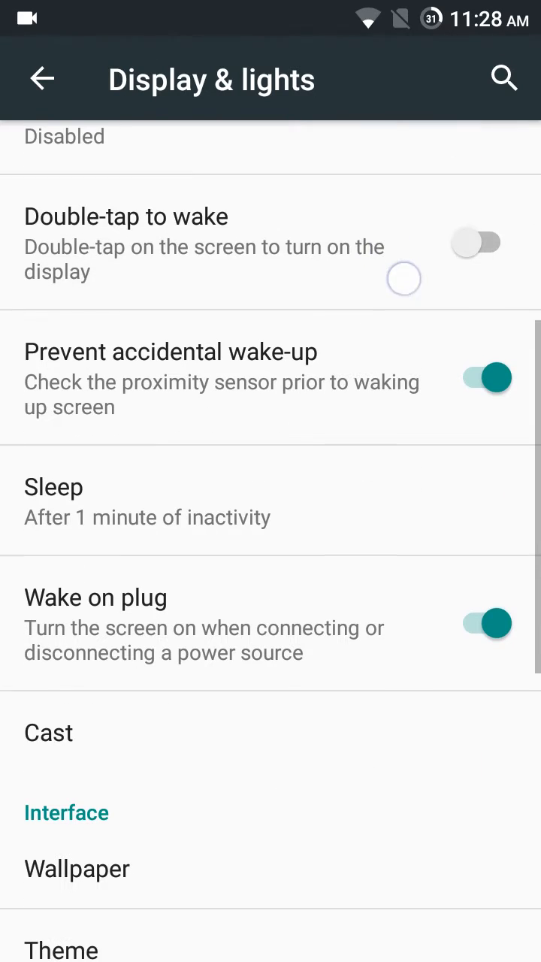
scroll(up, 3)
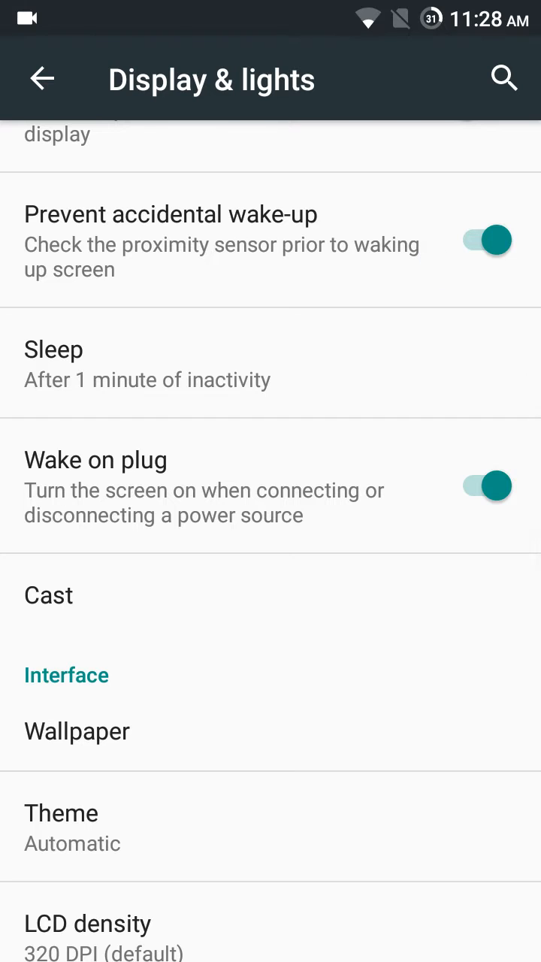
click(485, 241)
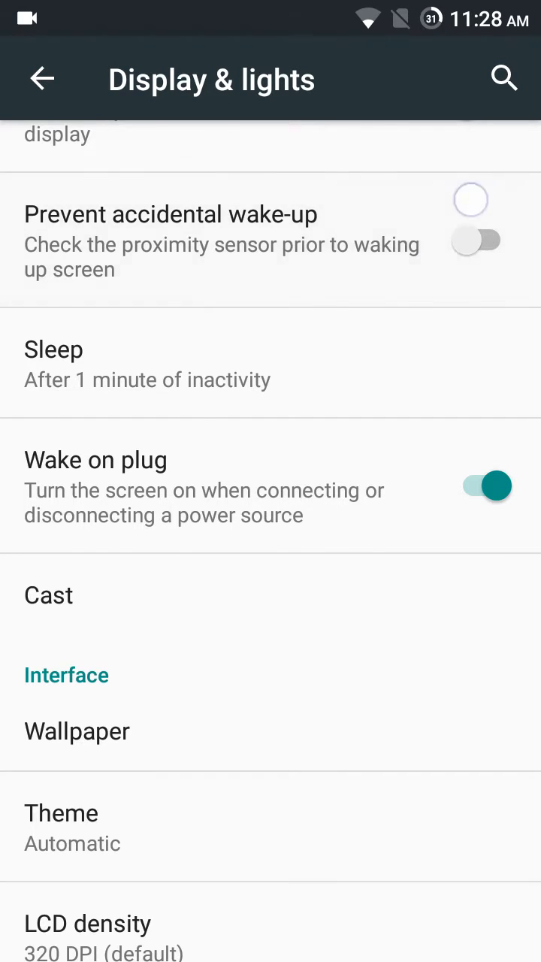
scroll(up, 3)
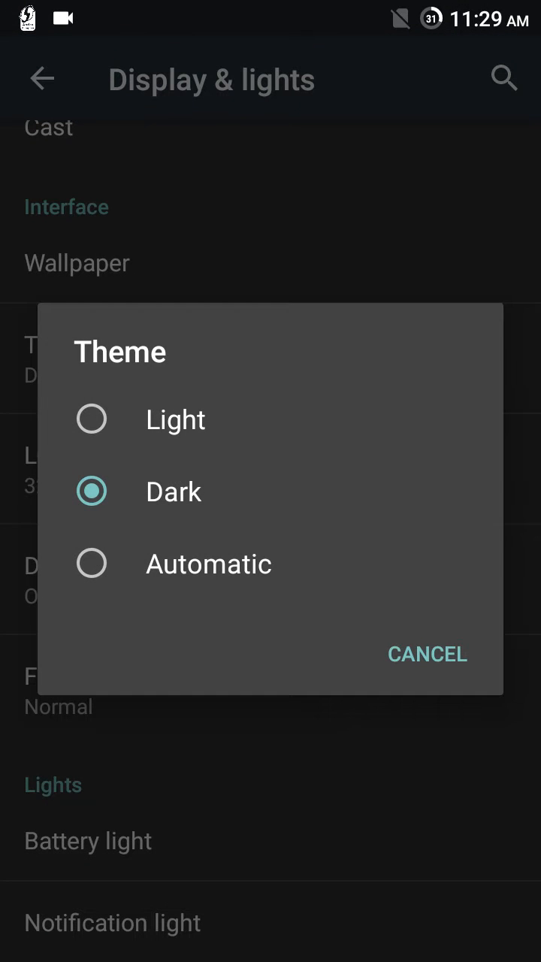
click(427, 654)
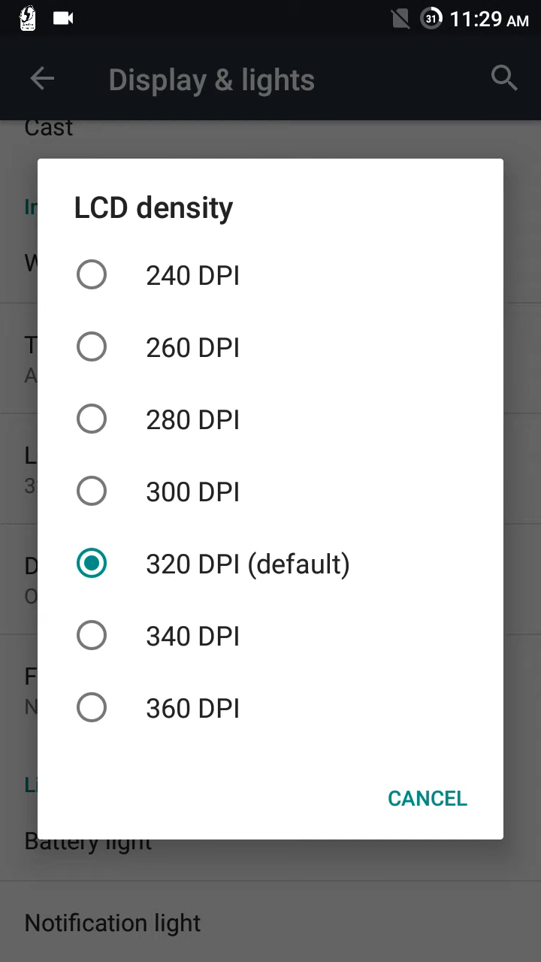
click(427, 798)
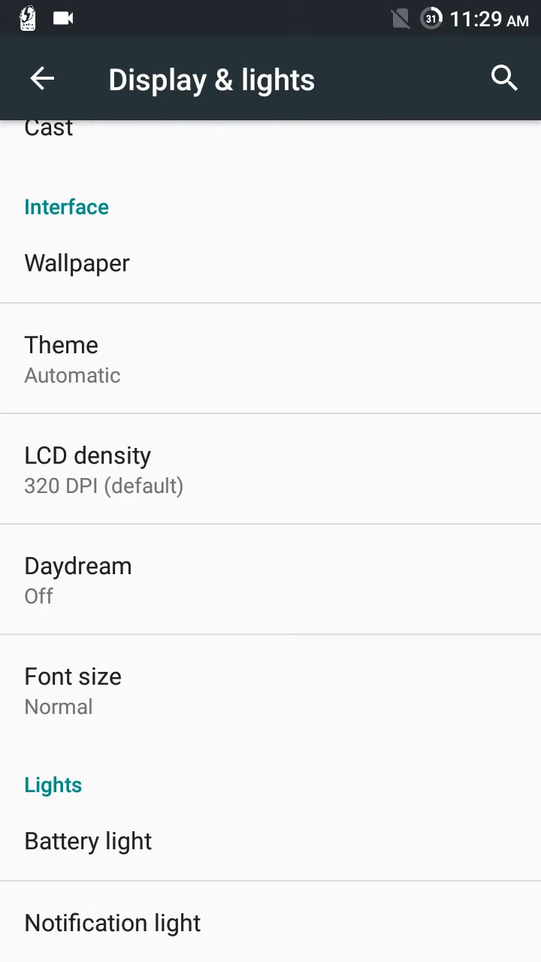
Step: Browse Sound & notification, showing full ring, media and alarm volumes, then return
click(42, 79)
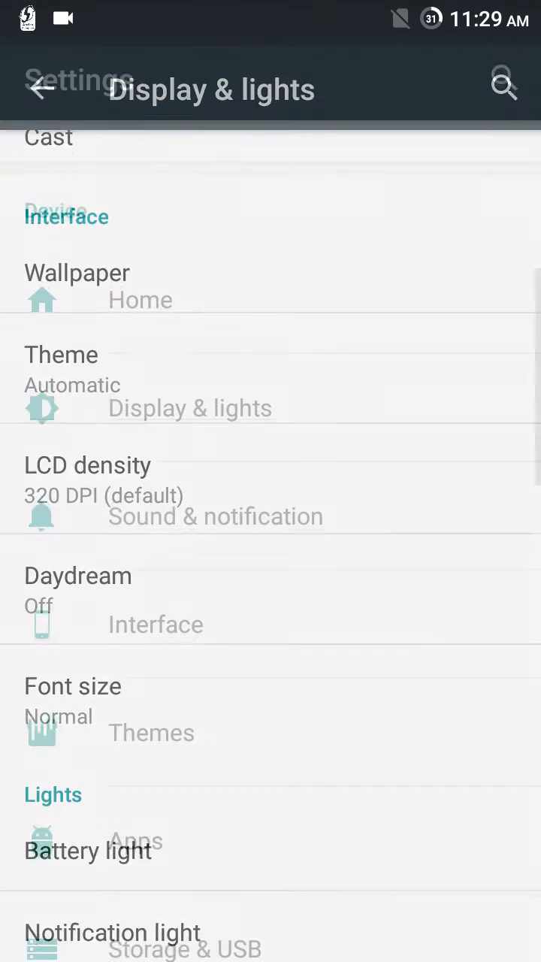
click(43, 89)
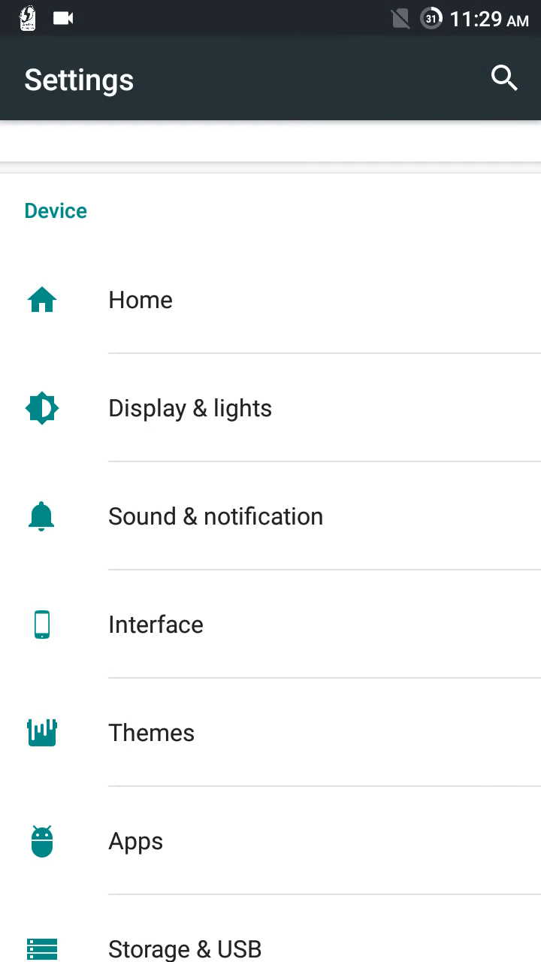
click(215, 516)
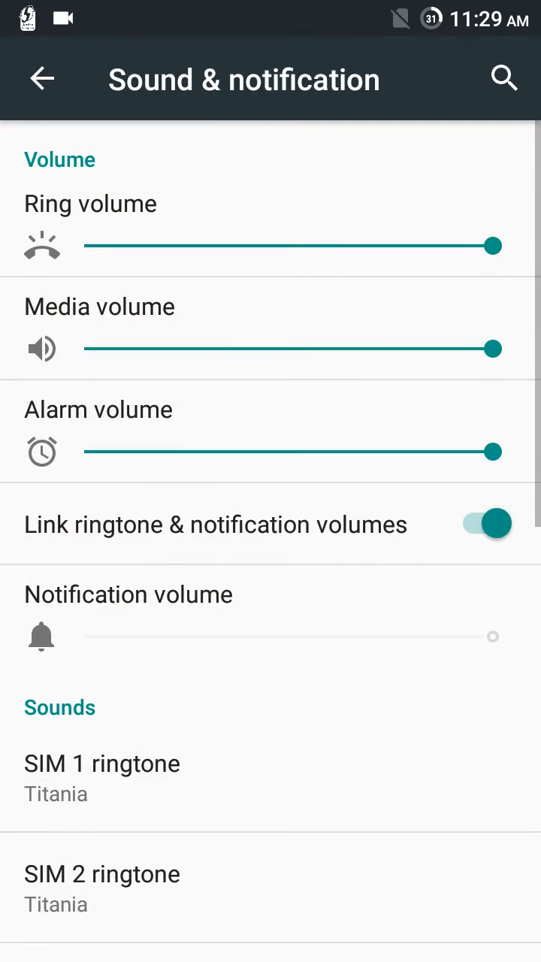
scroll(down, 3)
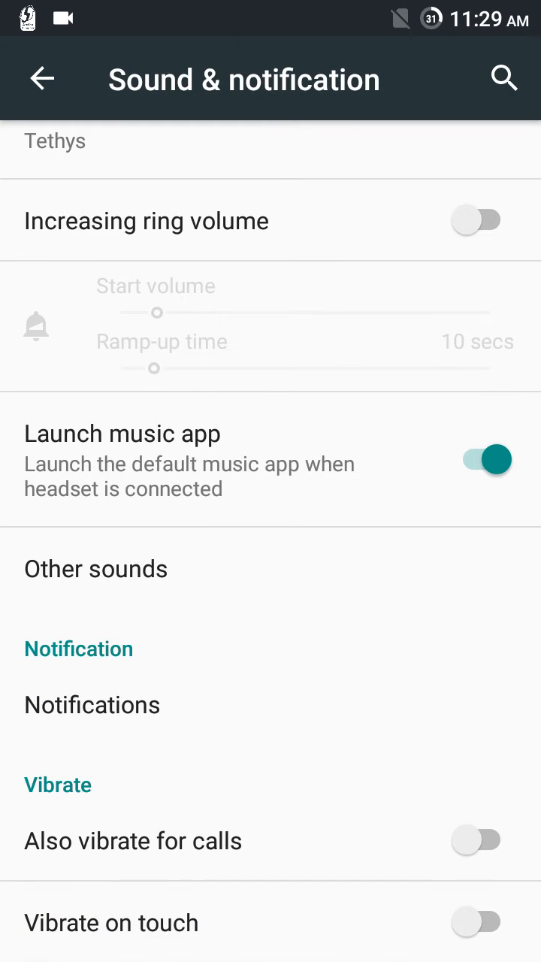
click(42, 79)
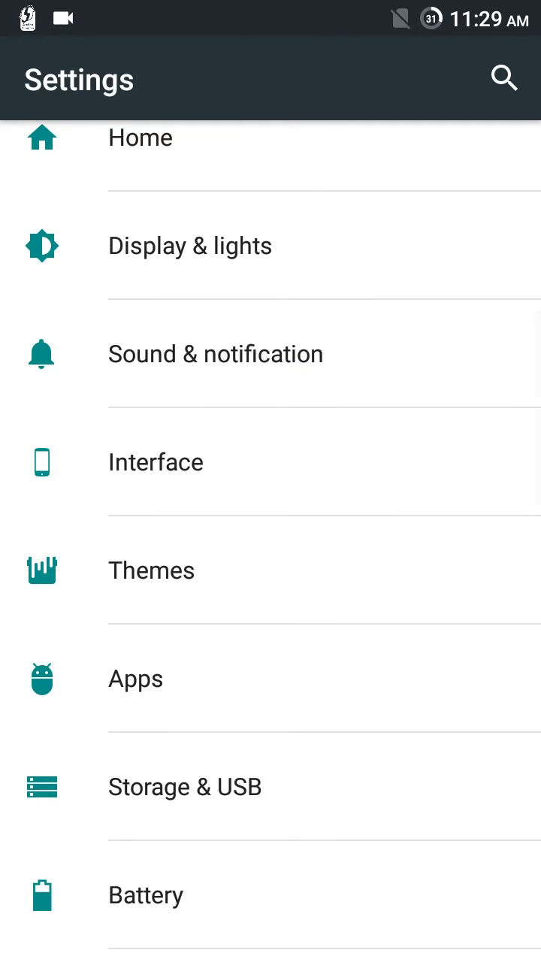
Step: Explore Interface: view System profiles (Default) and toggle Expanded desktop, leaving it off
click(155, 461)
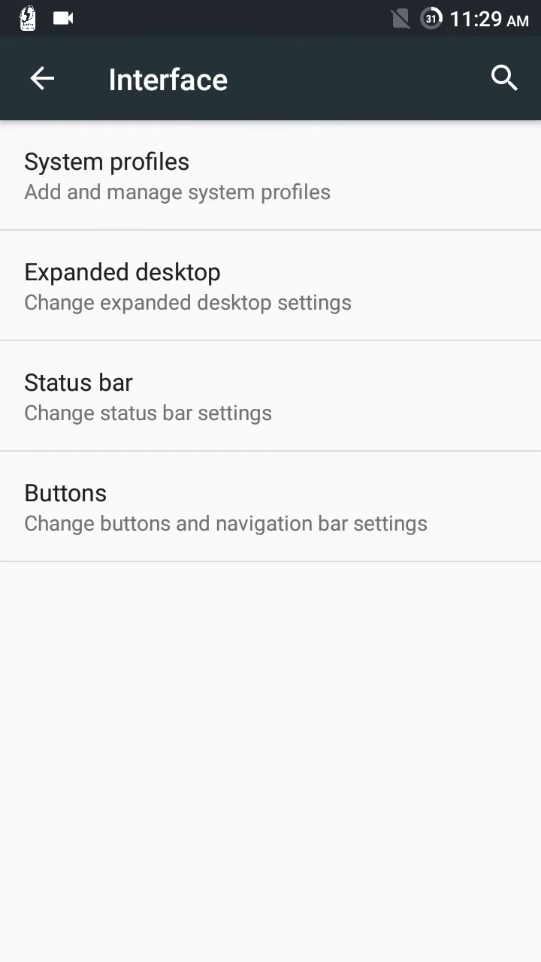
click(107, 176)
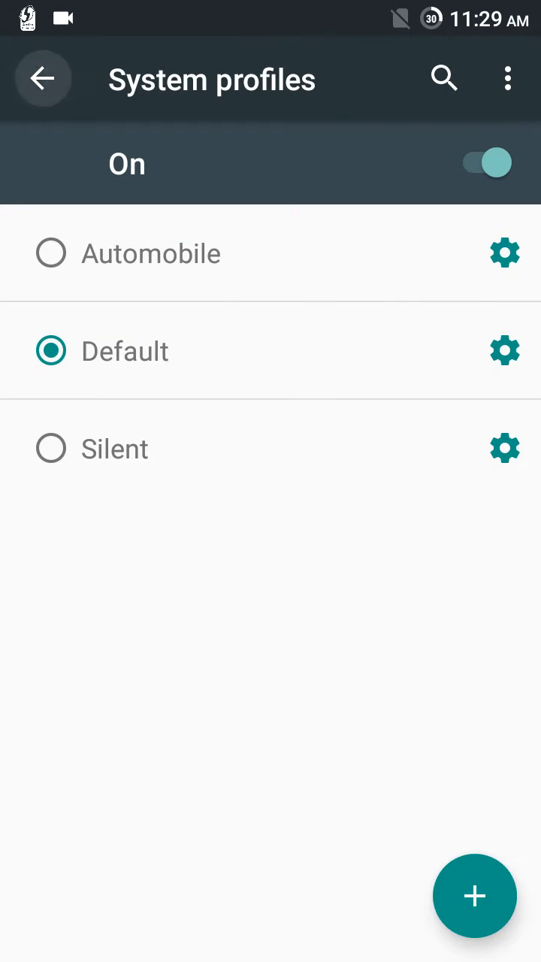
click(43, 78)
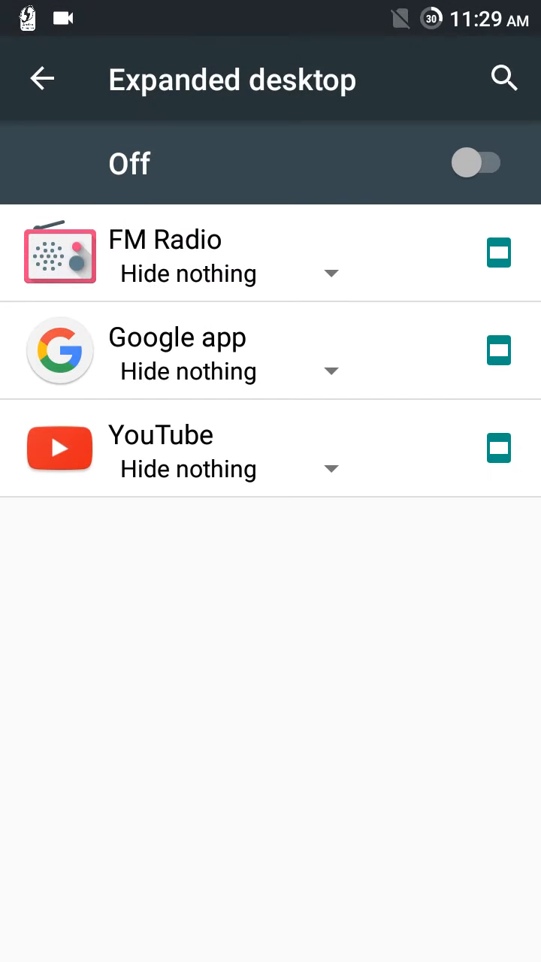
click(476, 162)
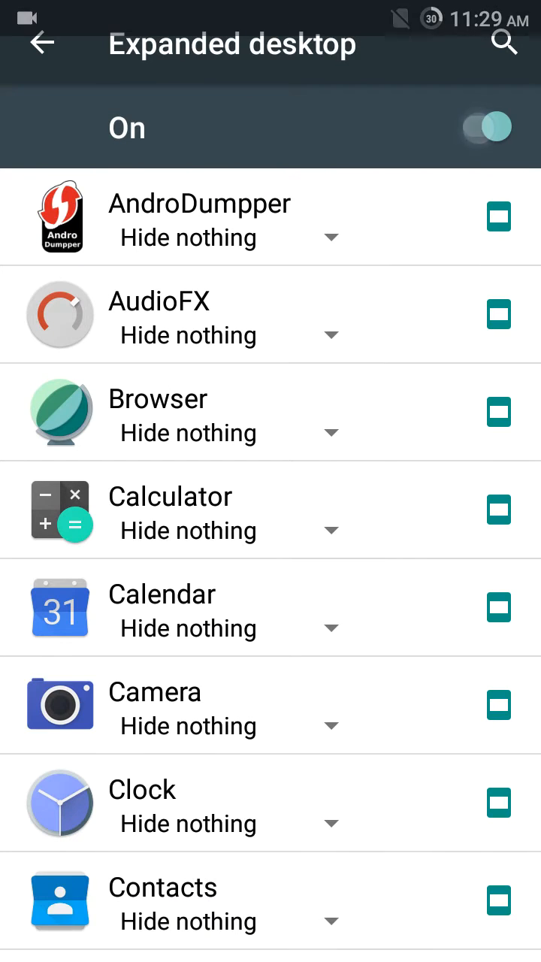
click(41, 42)
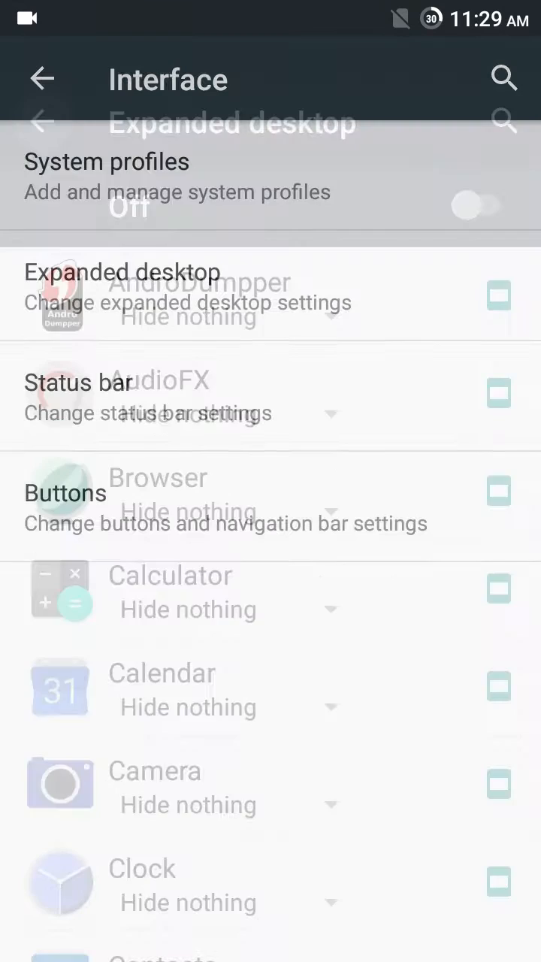
click(42, 78)
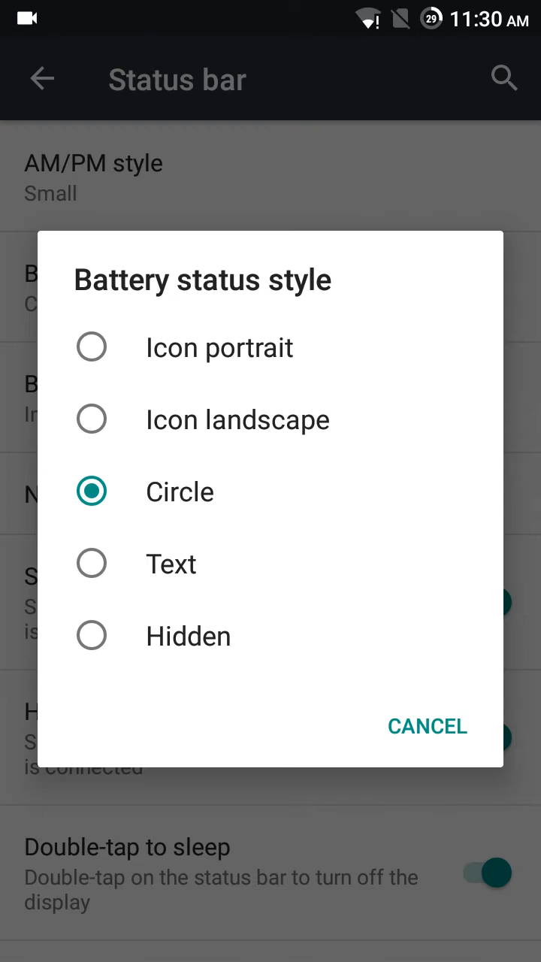
click(427, 726)
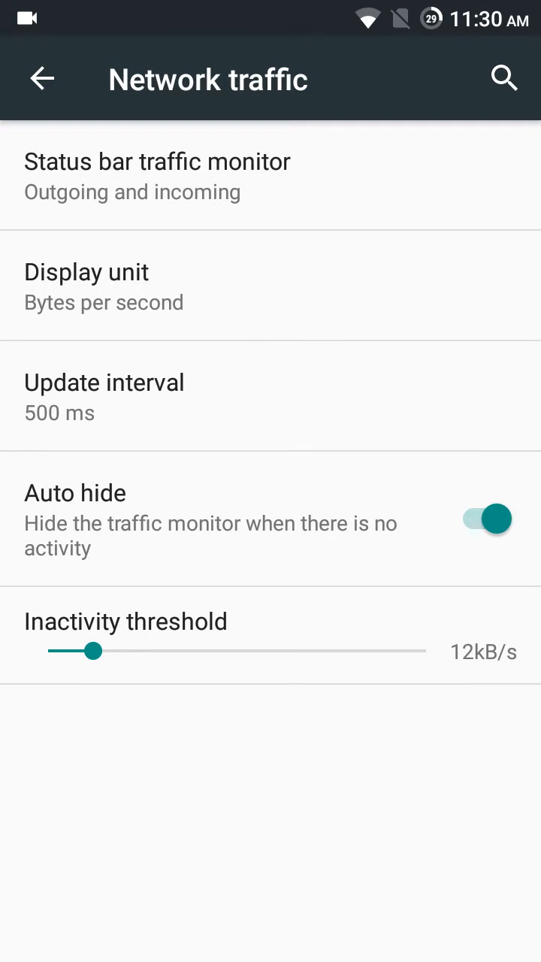
click(42, 79)
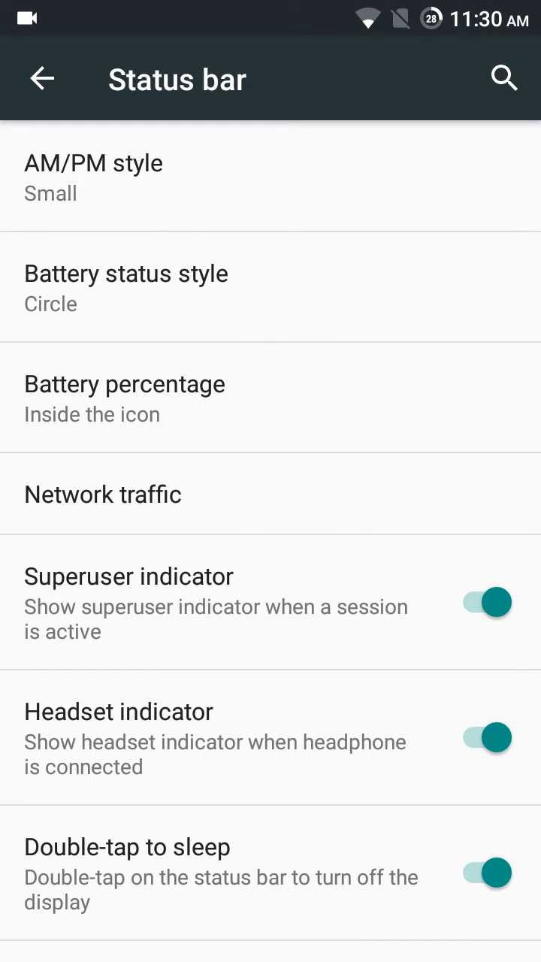
scroll(down, 3)
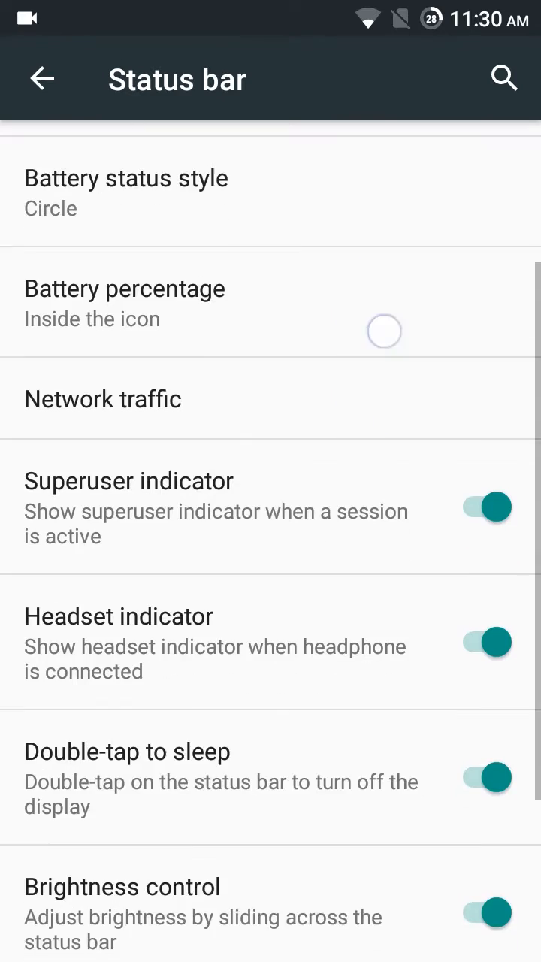
scroll(down, 3)
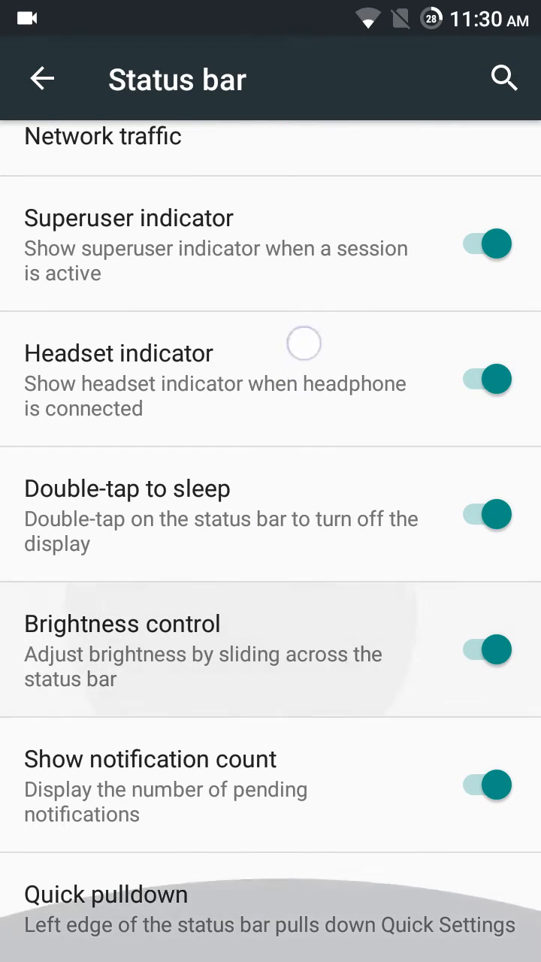
click(43, 78)
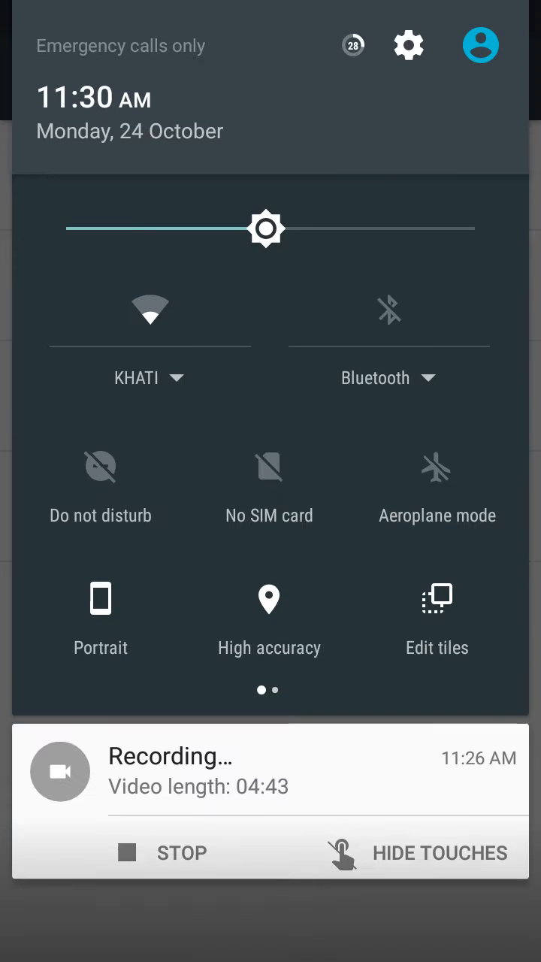
click(409, 45)
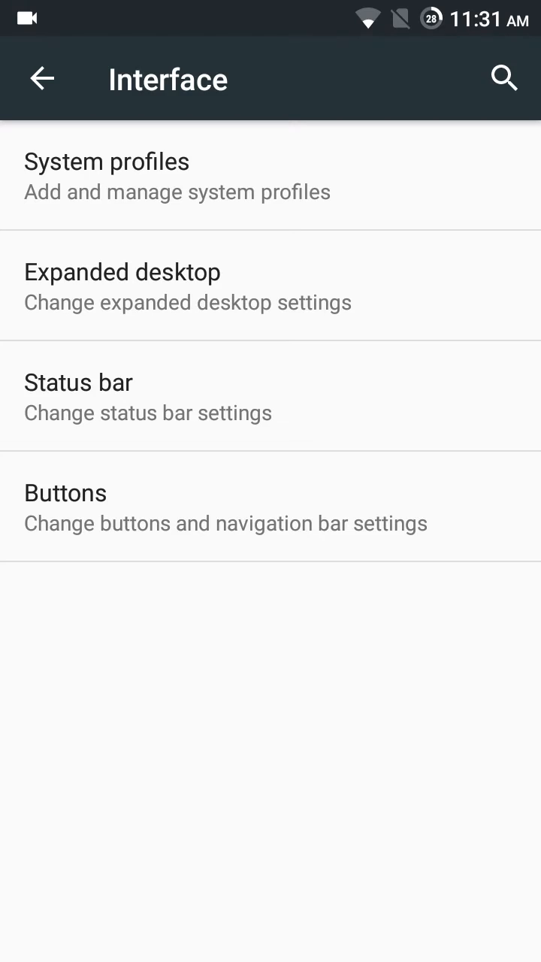
Step: View the Storage & USB page showing 1.38 GB used
click(42, 78)
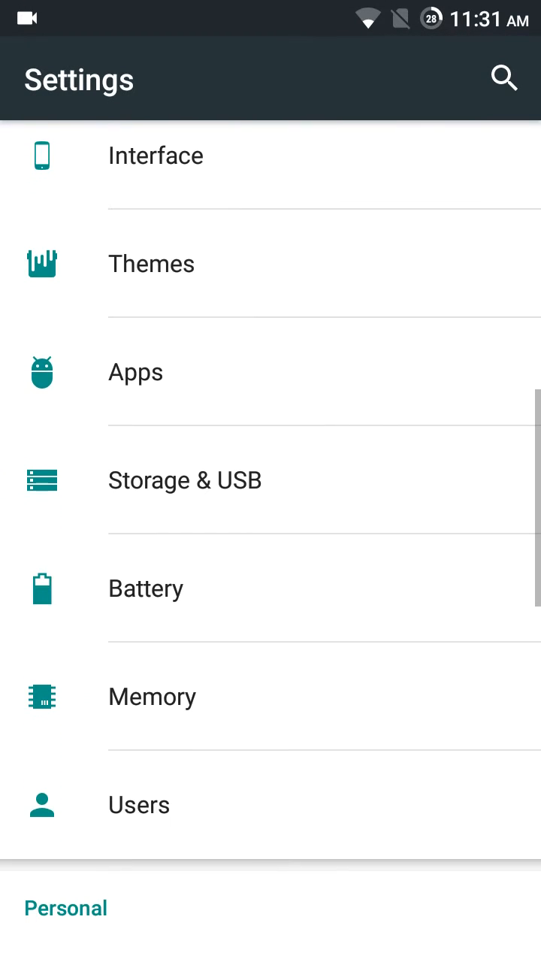
scroll(down, 3)
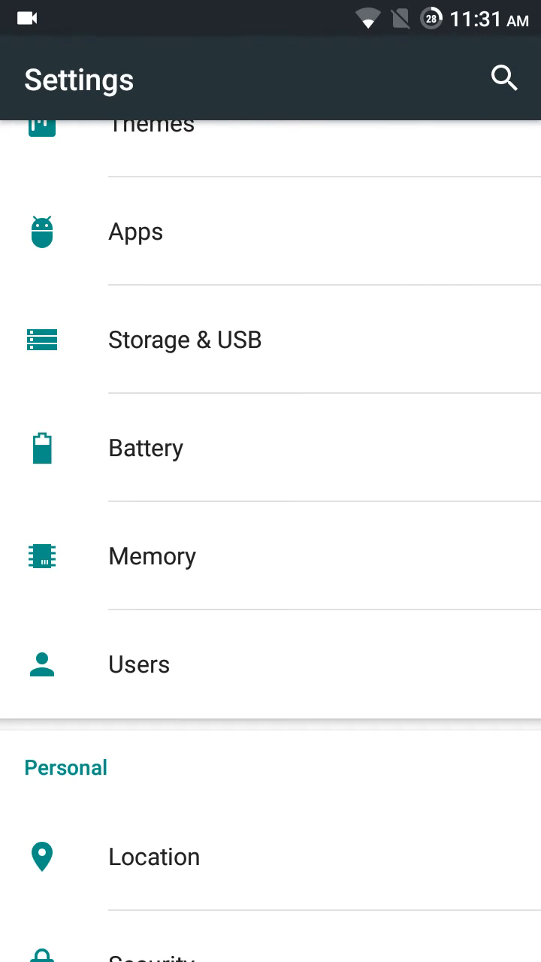
click(184, 338)
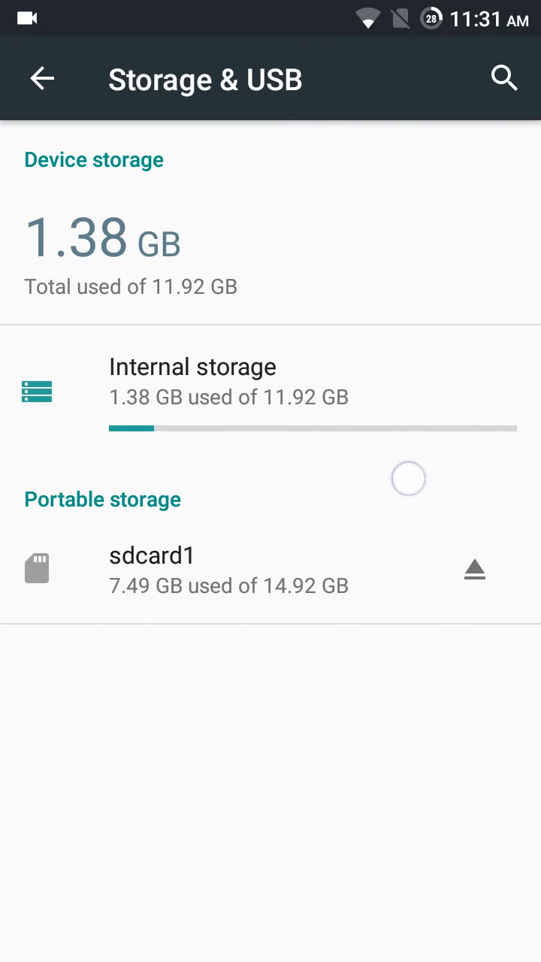
click(42, 78)
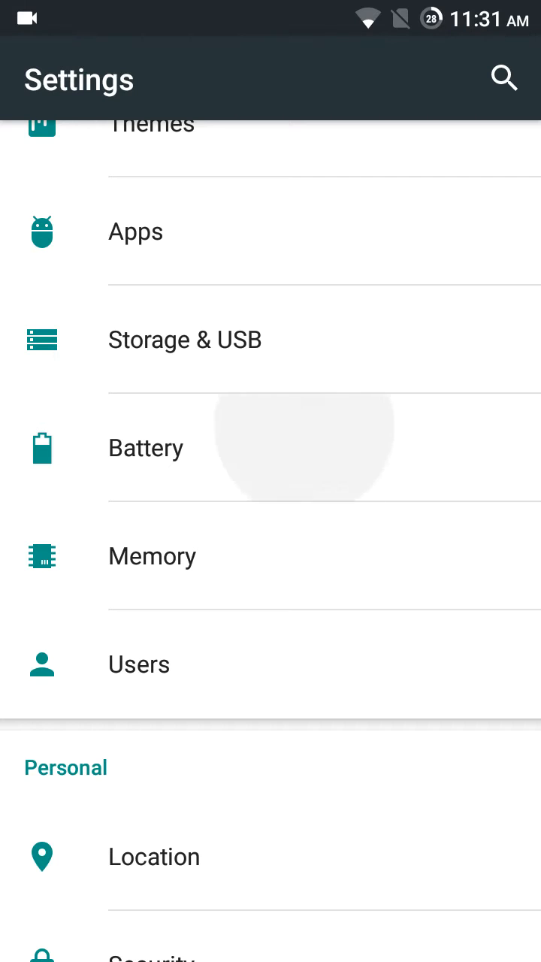
Step: Scroll through the Battery page at 28% charge and return to the main list
click(146, 447)
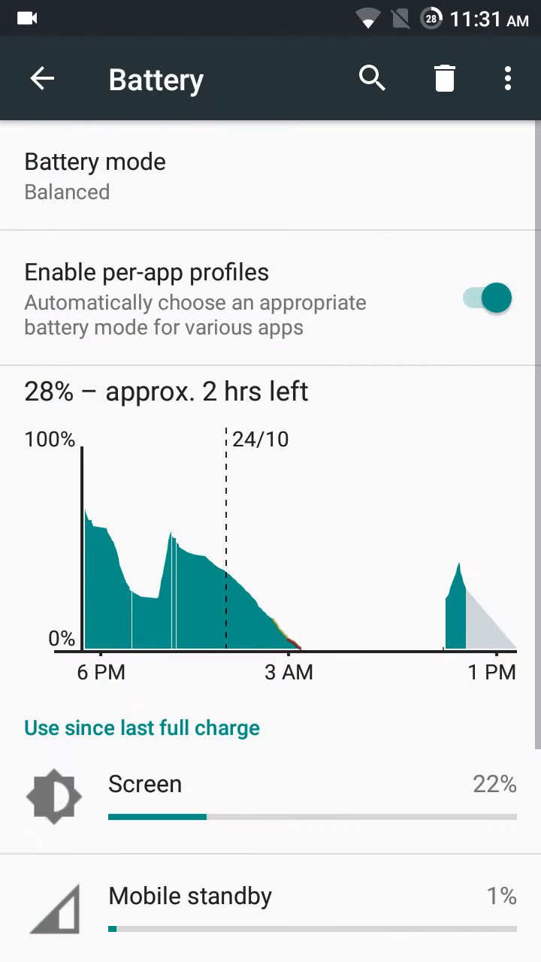
scroll(down, 3)
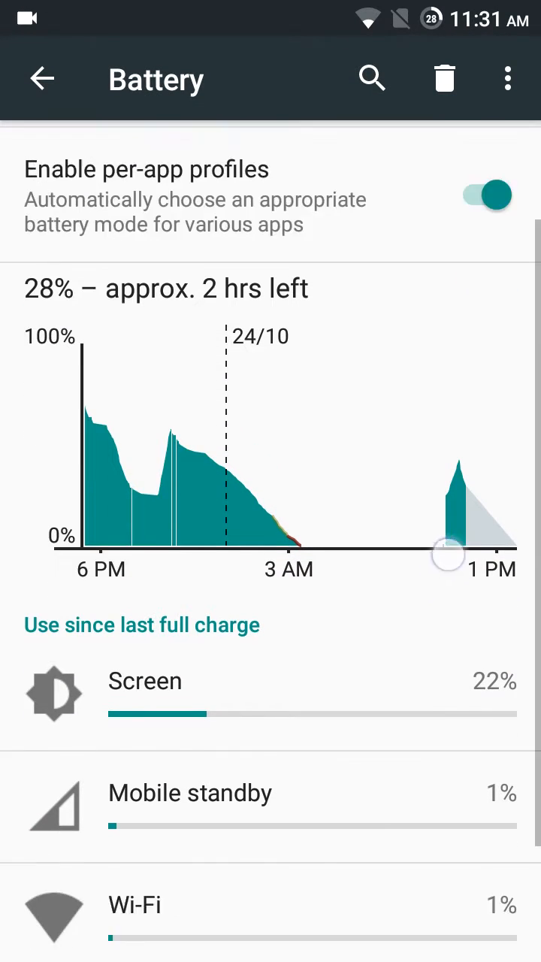
scroll(down, 3)
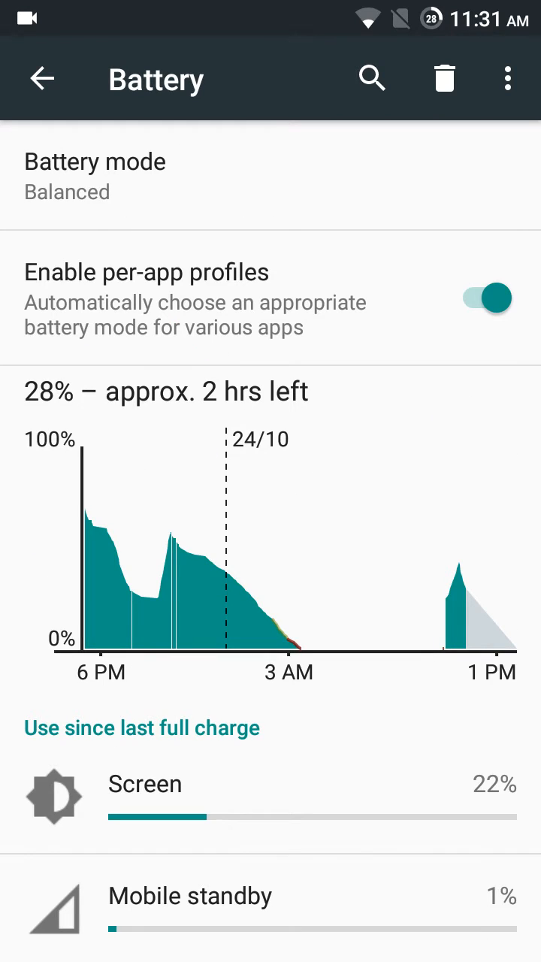
click(42, 78)
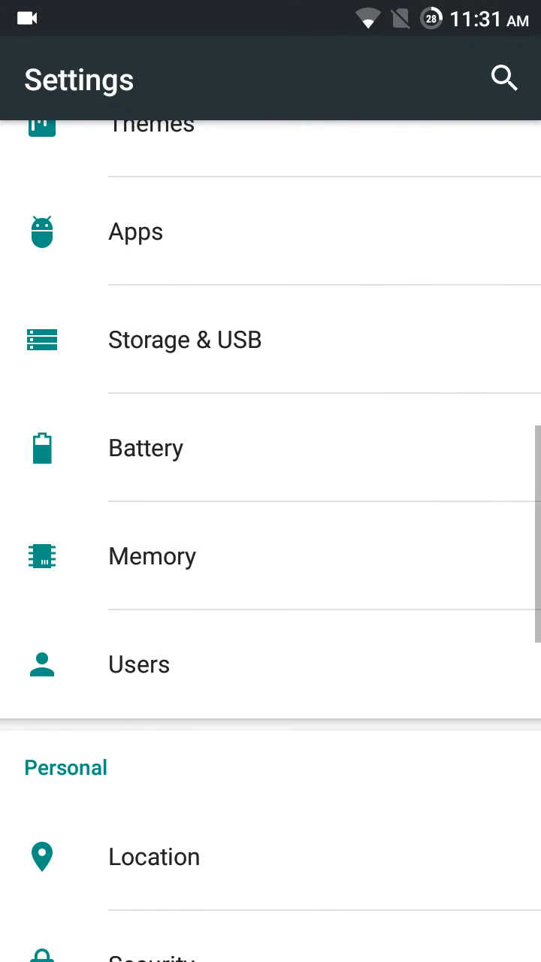
Step: View Memory (810 MB average) and disable UC Browser's Start at boot in Privacy Guard
click(271, 556)
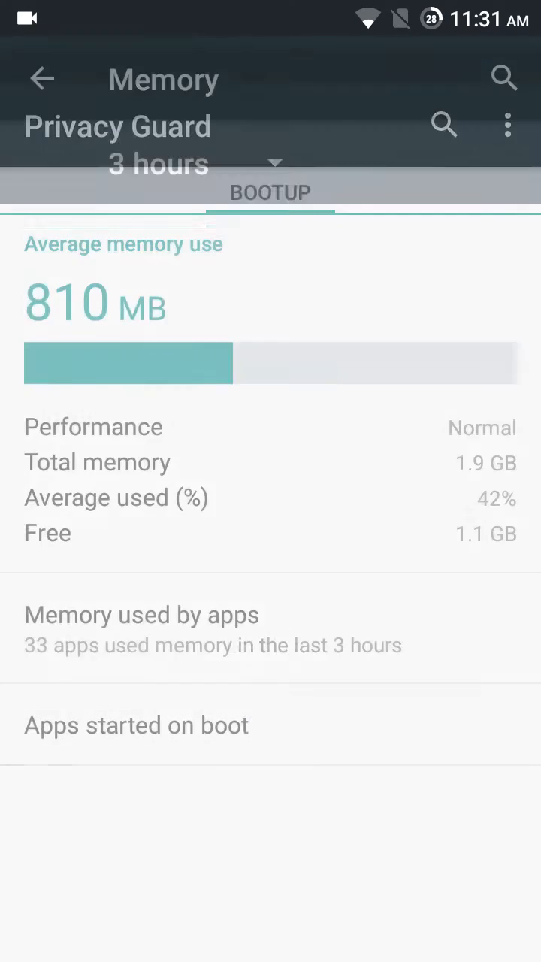
click(136, 724)
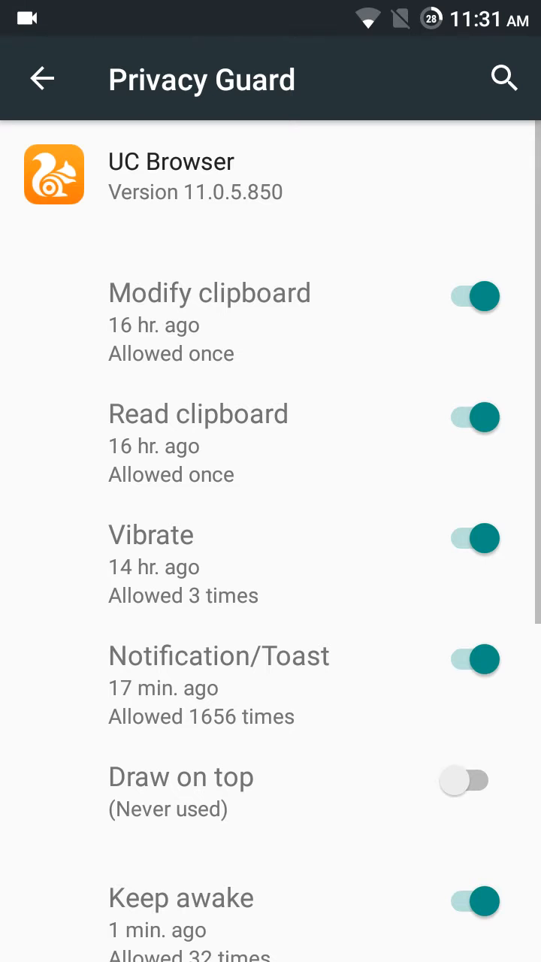
scroll(down, 3)
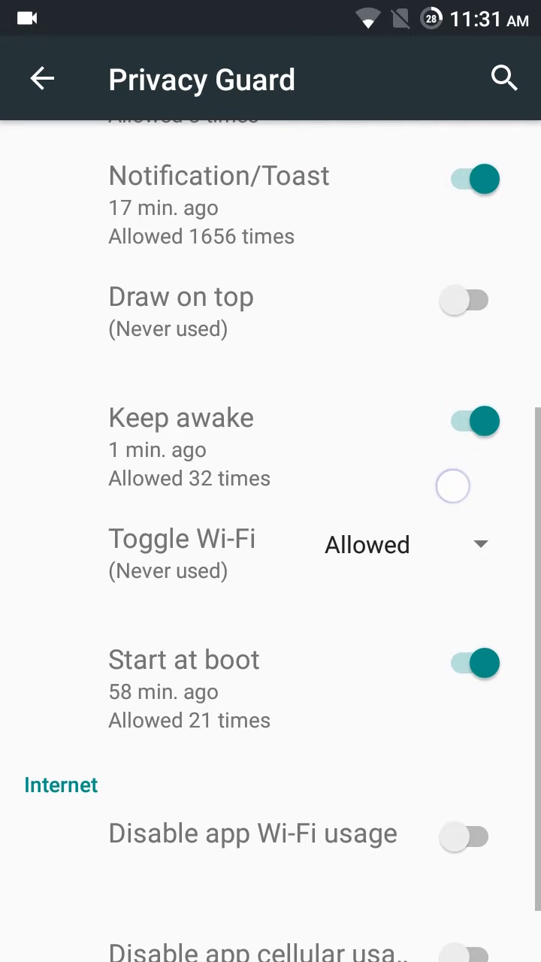
click(472, 662)
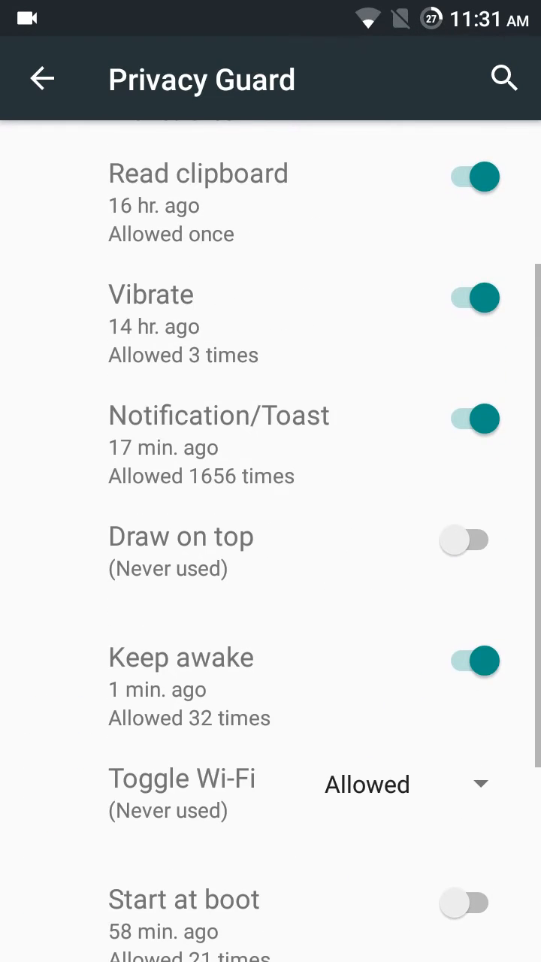
click(42, 78)
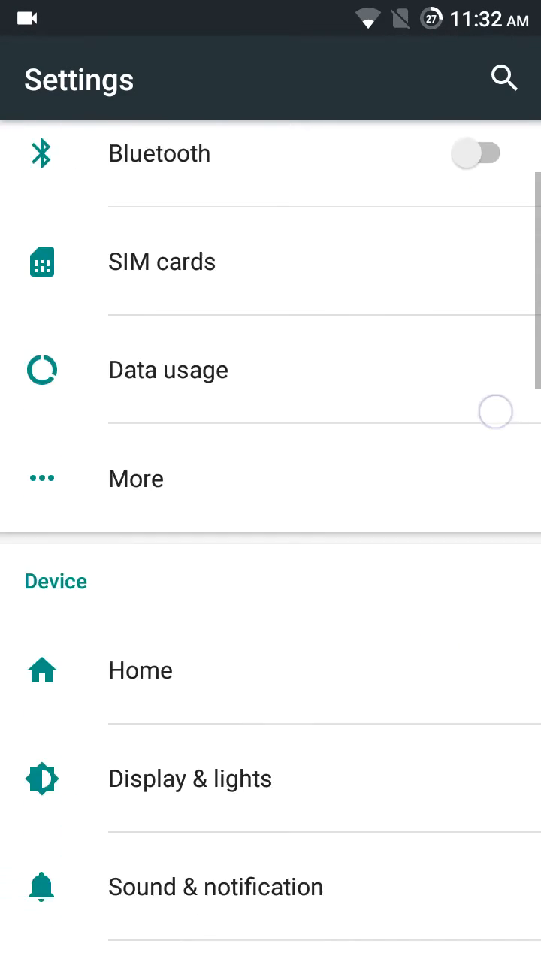
scroll(down, 3)
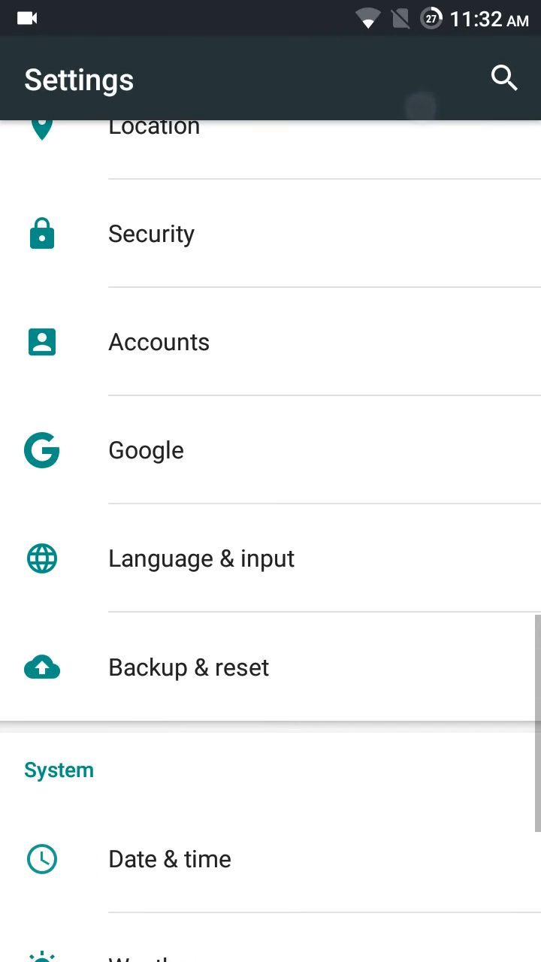
click(151, 234)
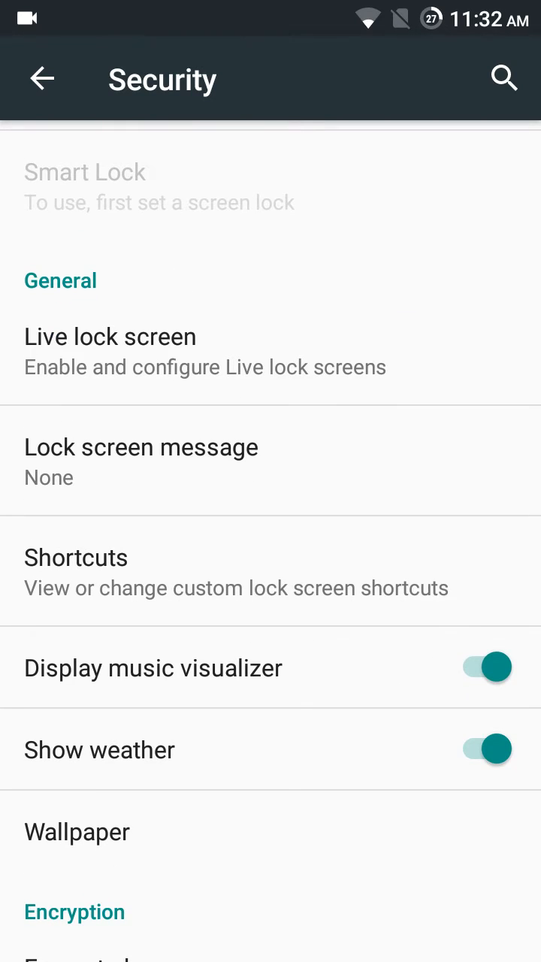
scroll(down, 3)
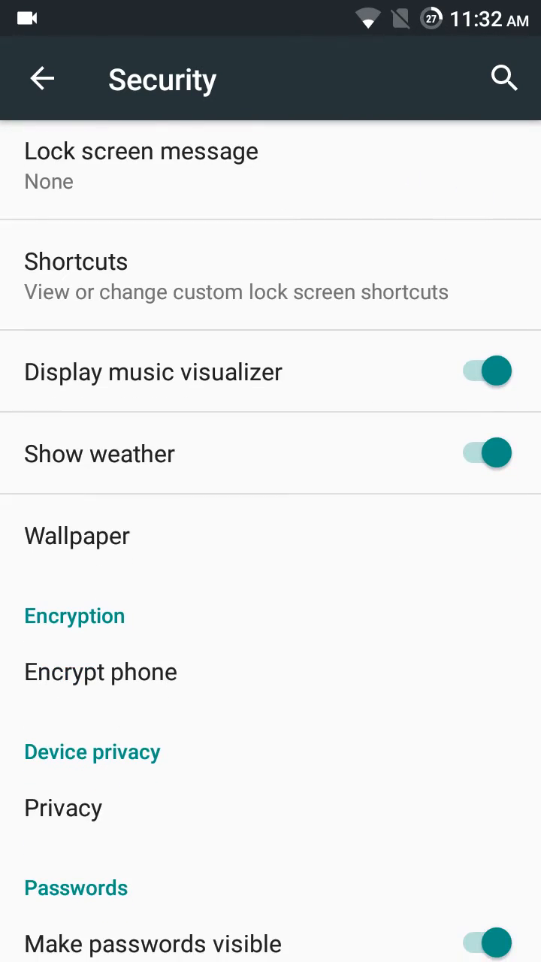
scroll(down, 3)
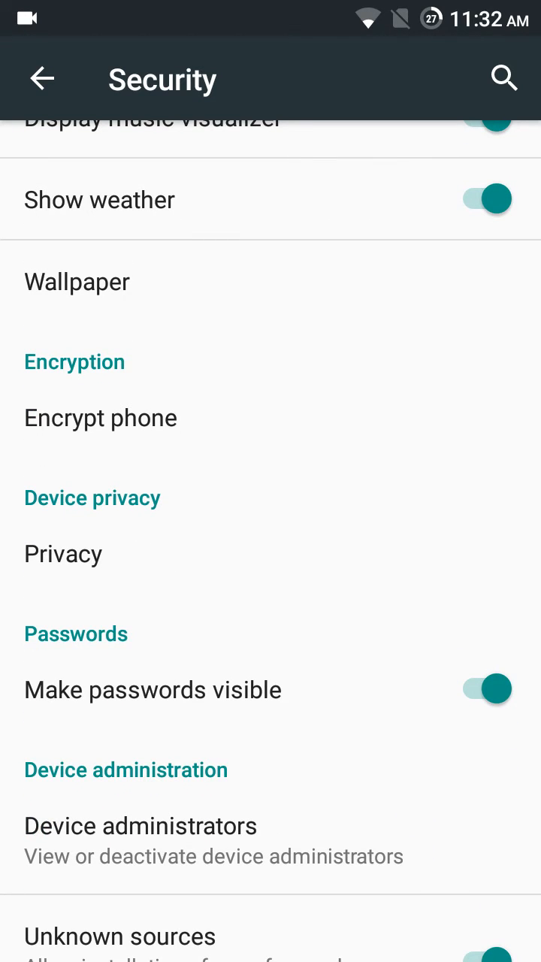
click(42, 78)
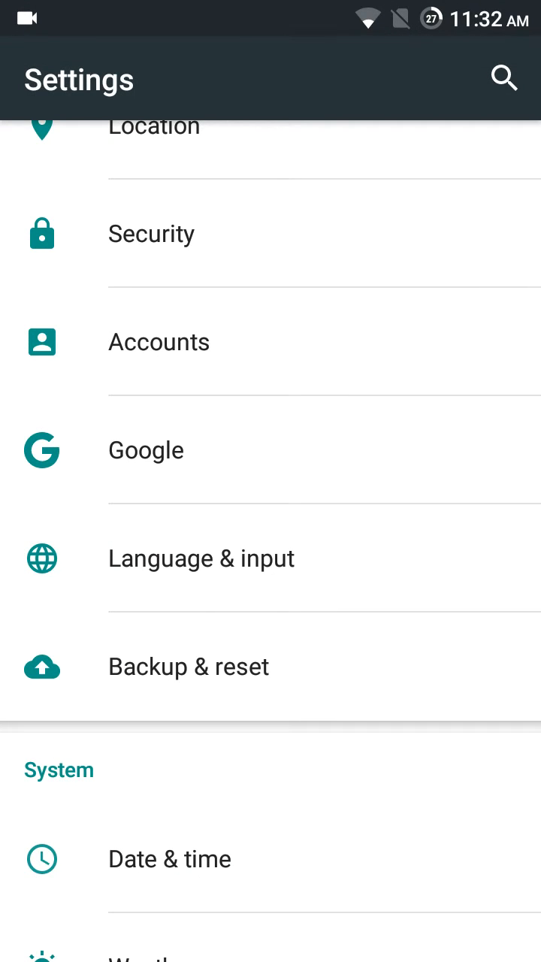
scroll(up, 3)
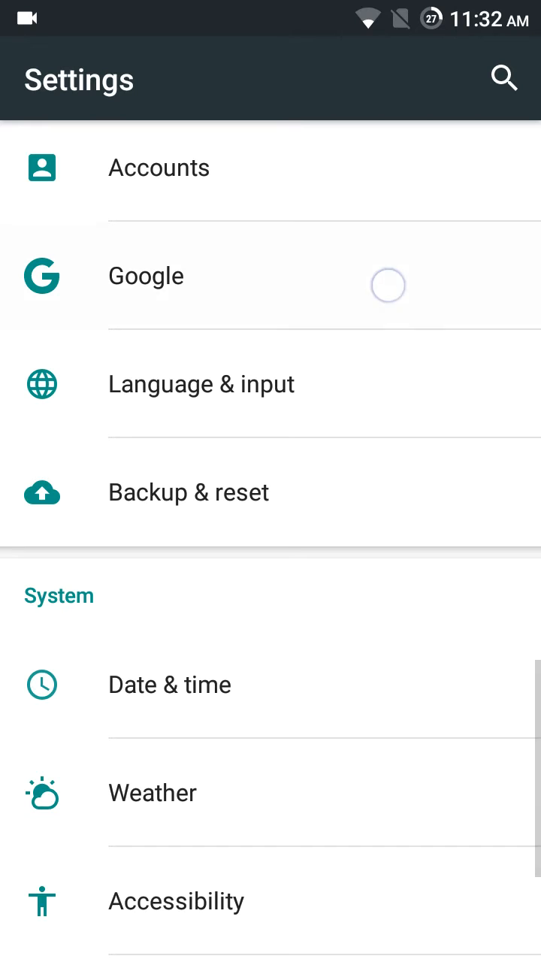
scroll(up, 3)
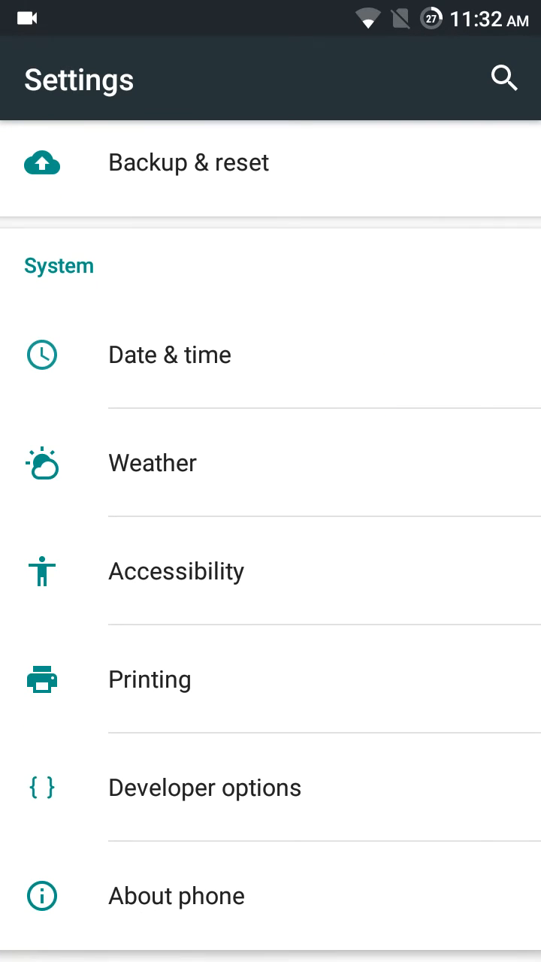
click(204, 786)
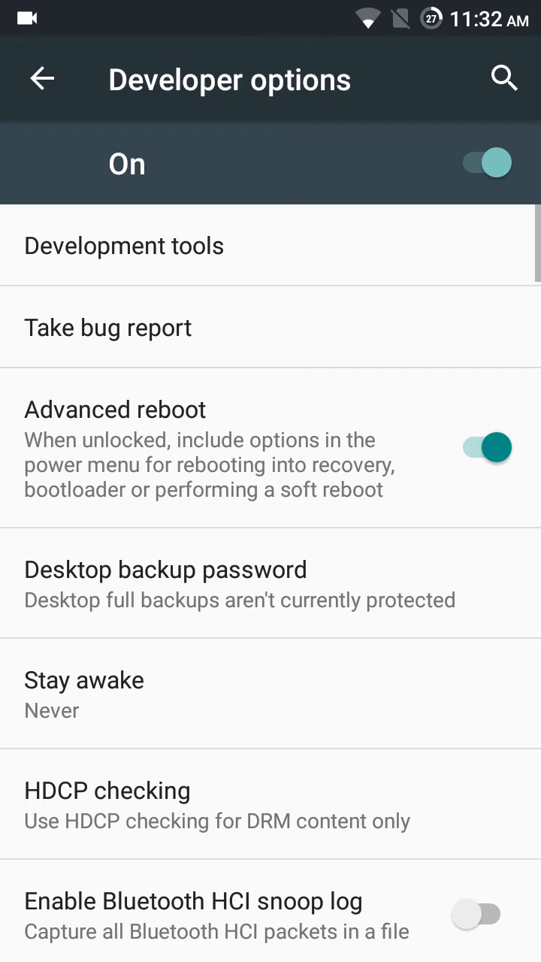
scroll(up, 3)
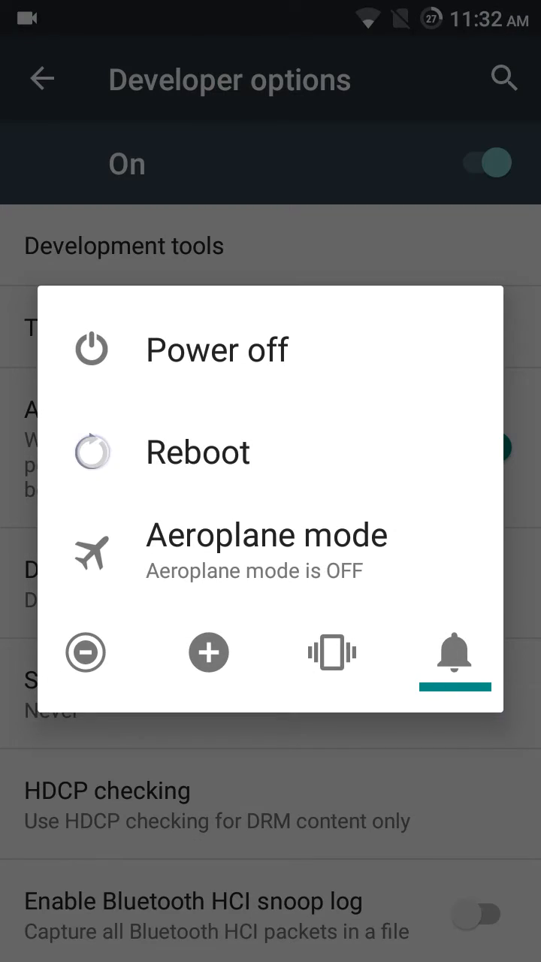
click(197, 452)
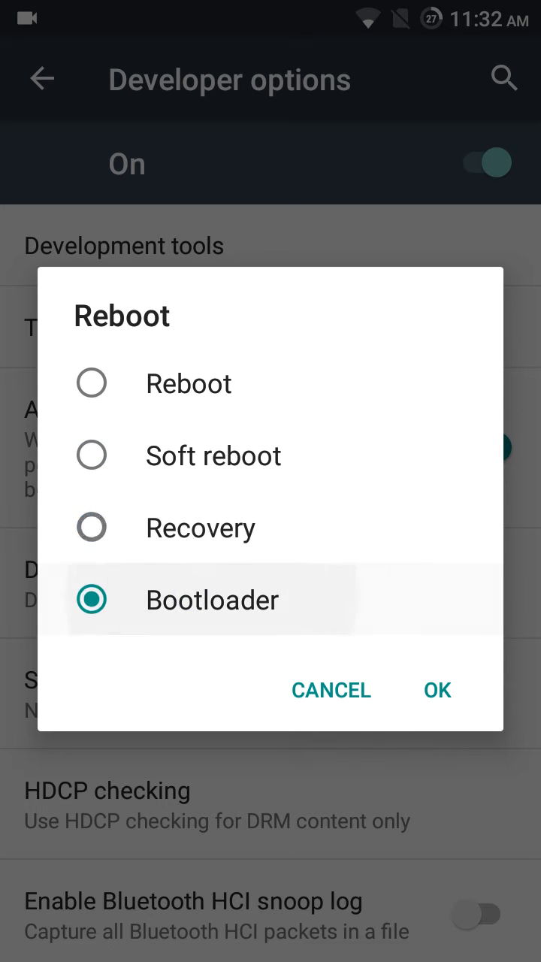
click(330, 689)
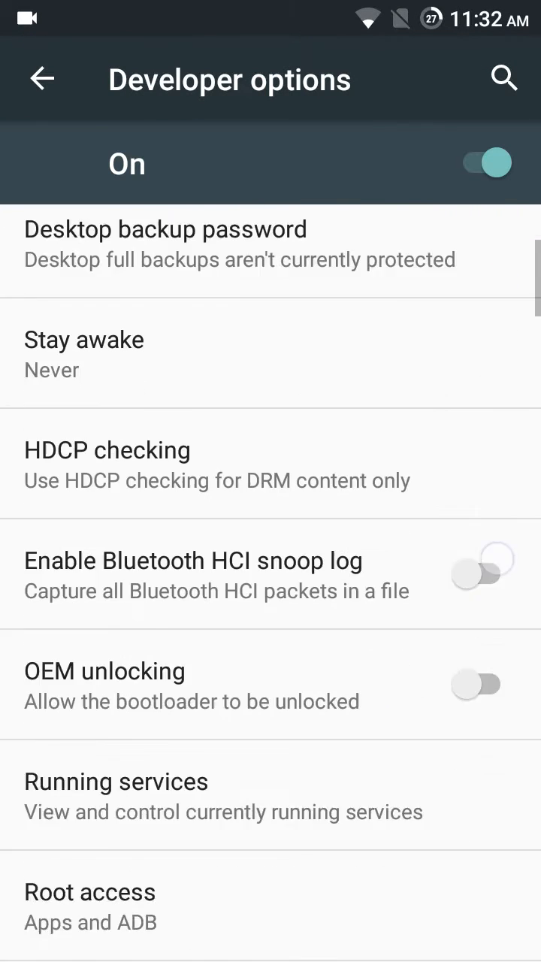
scroll(down, 3)
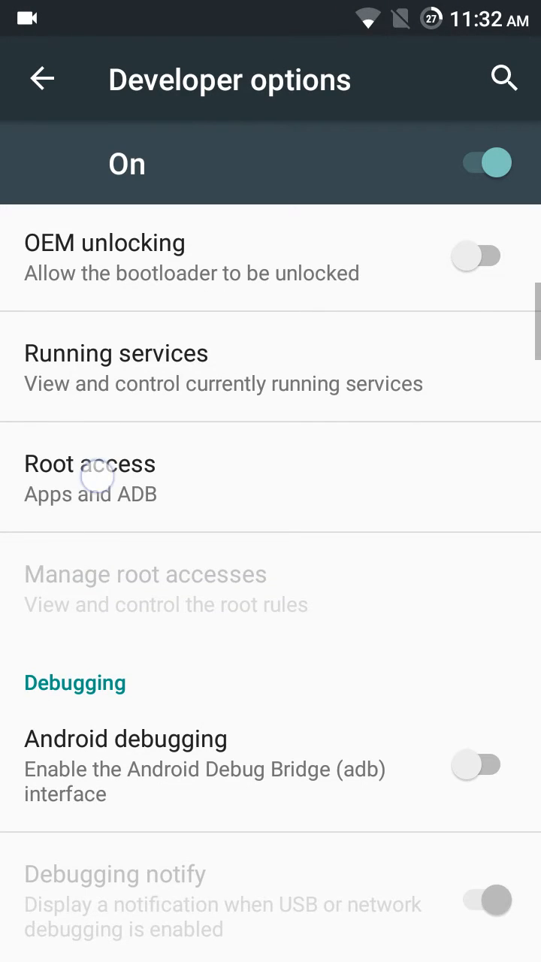
scroll(down, 3)
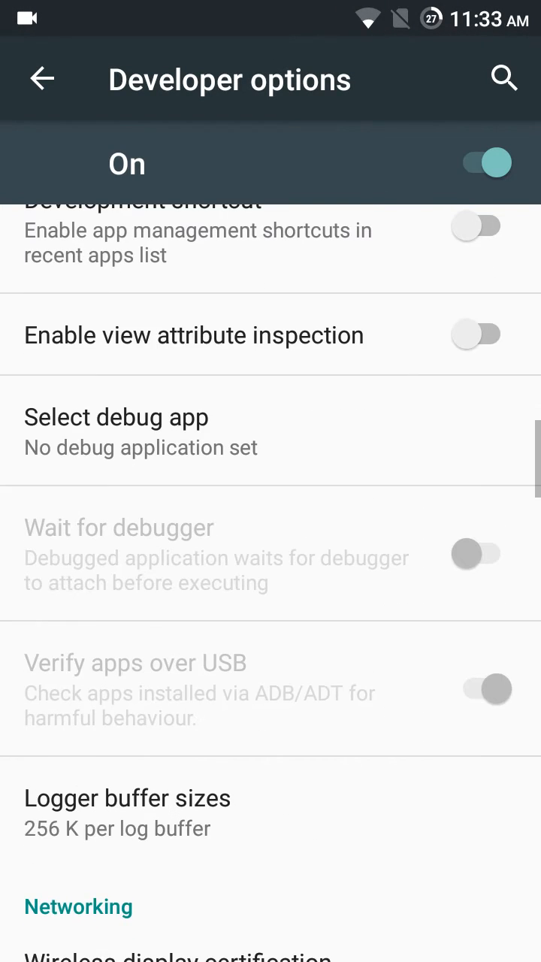
scroll(down, 3)
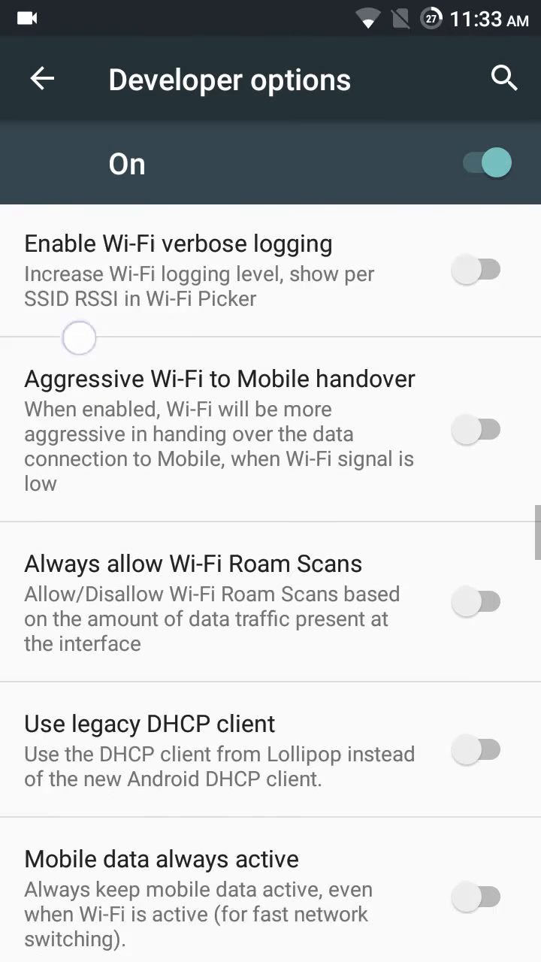
scroll(down, 3)
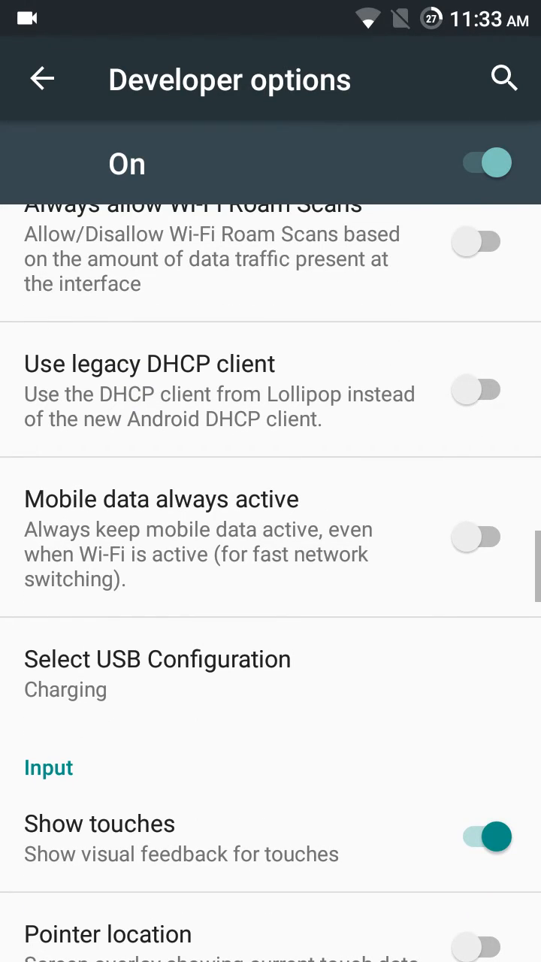
click(42, 79)
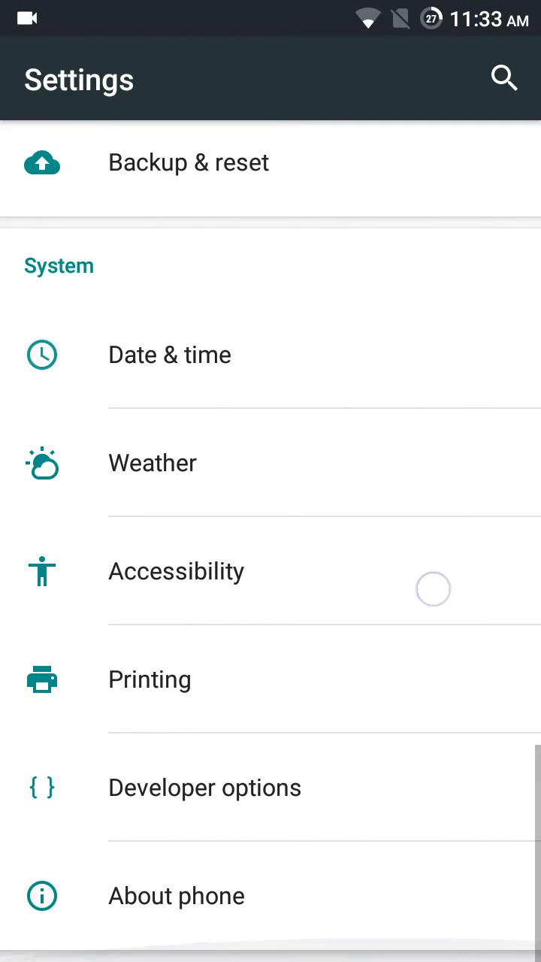
Step: Browse the recent app cards, then open the app drawer and scroll its list
key(HOME)
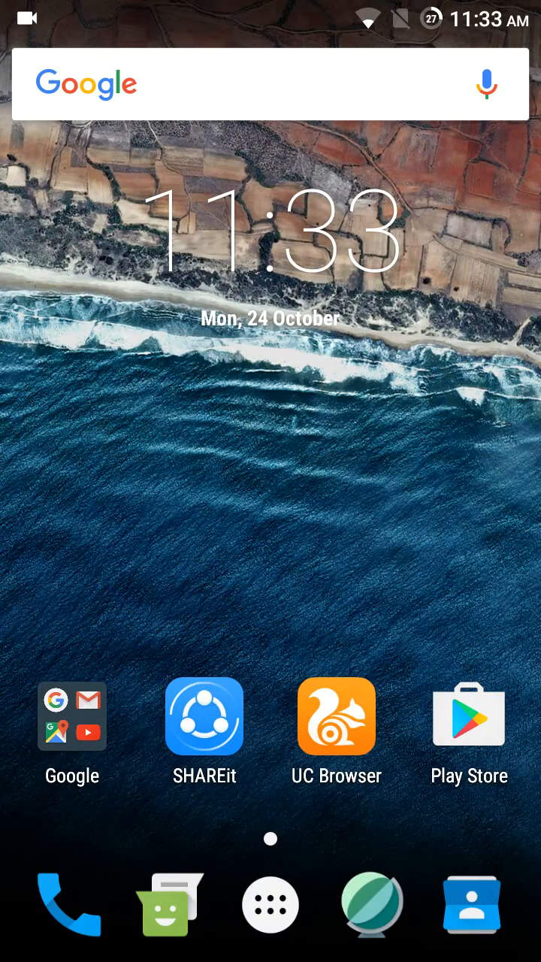
click(270, 904)
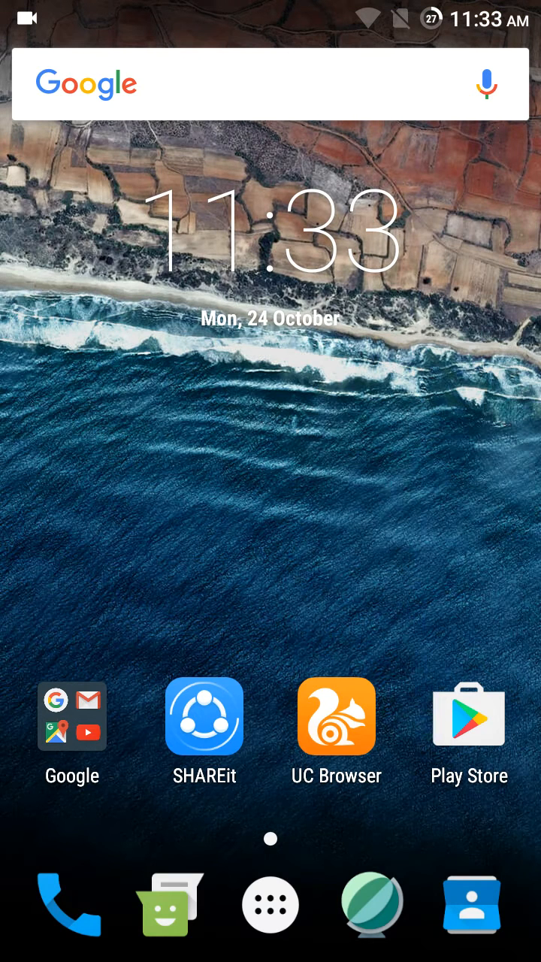
click(475, 901)
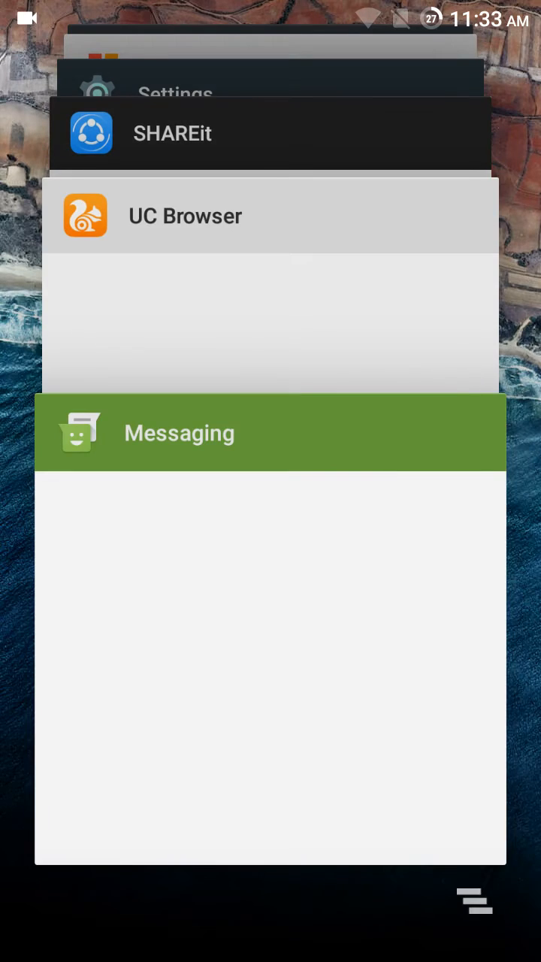
scroll(down, 3)
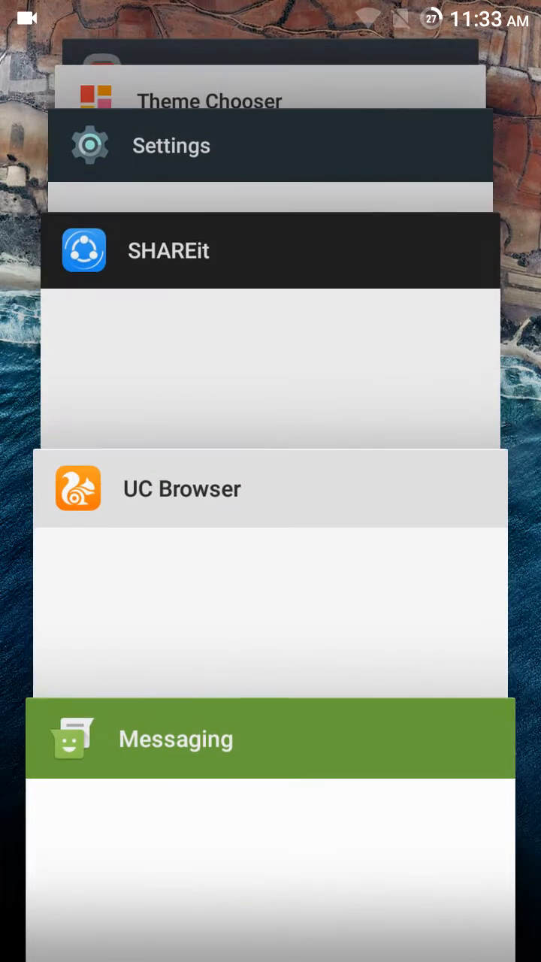
scroll(up, 3)
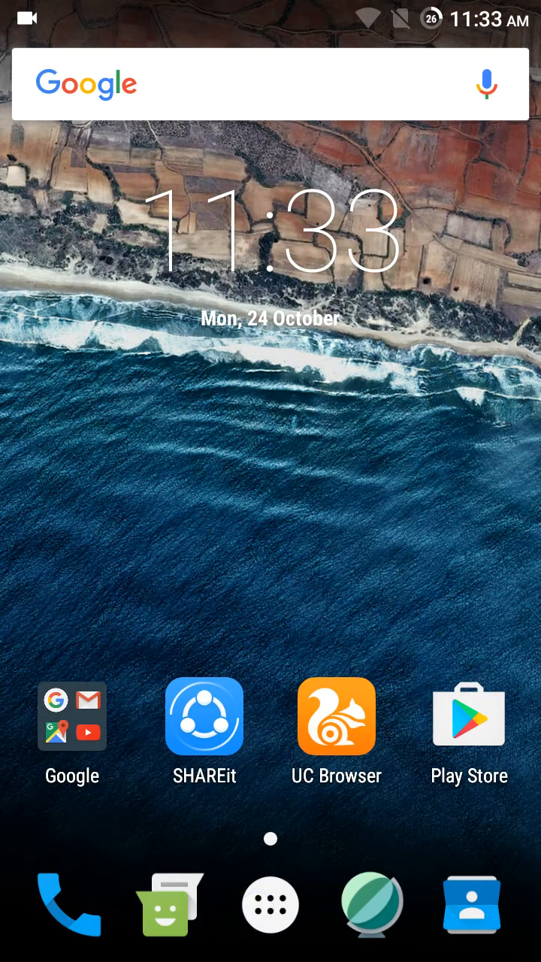
click(271, 904)
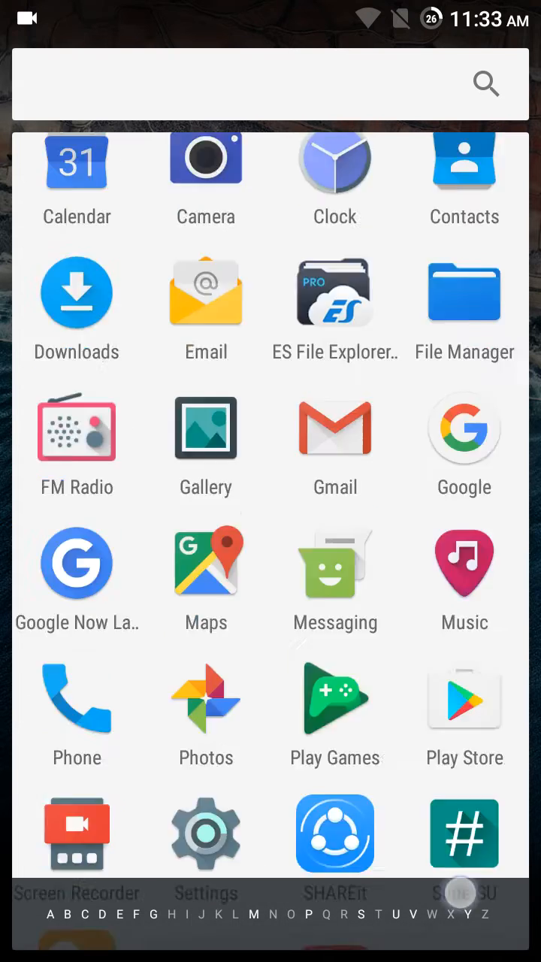
scroll(down, 3)
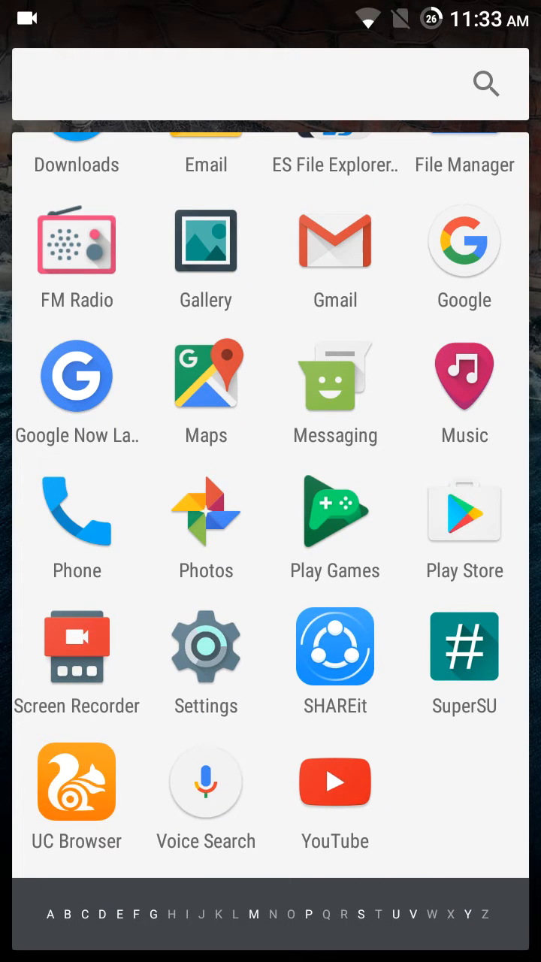
click(463, 513)
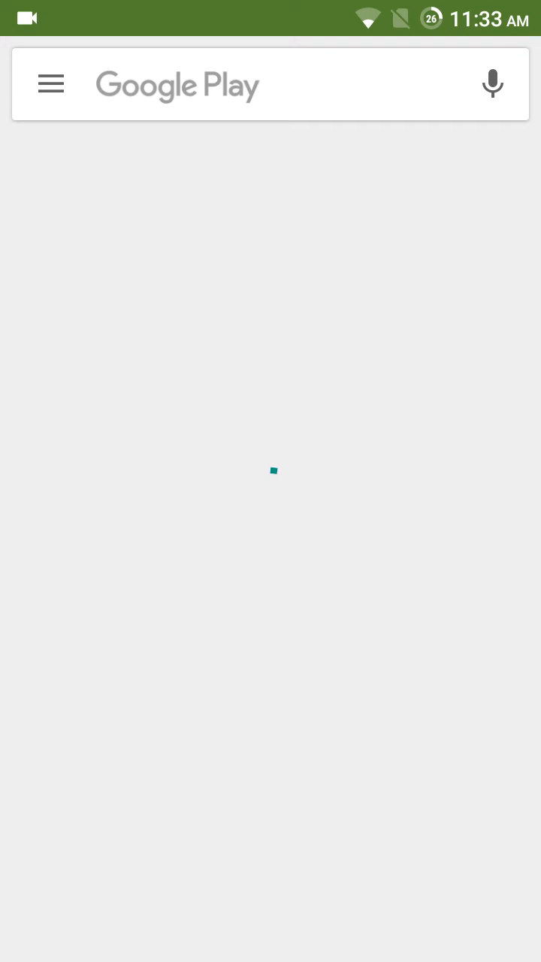
click(51, 83)
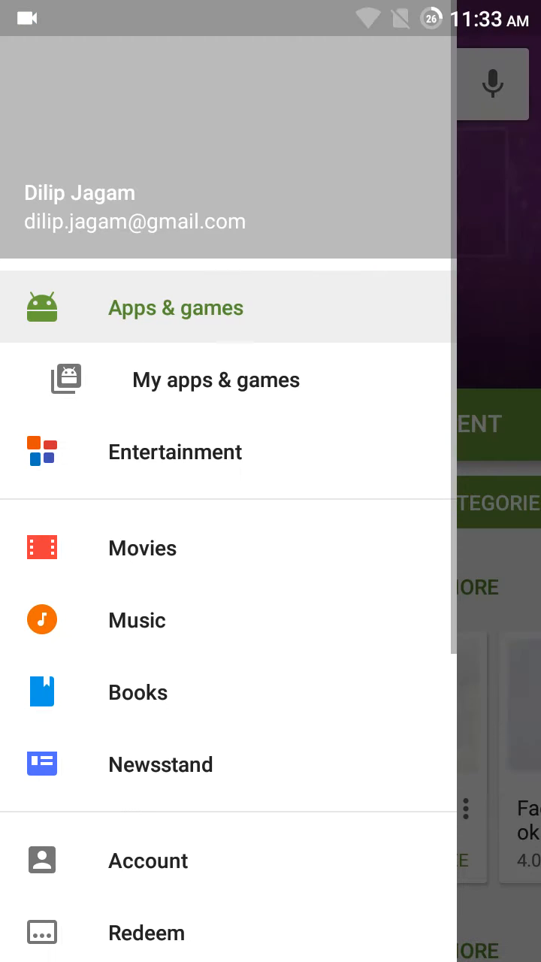
click(216, 380)
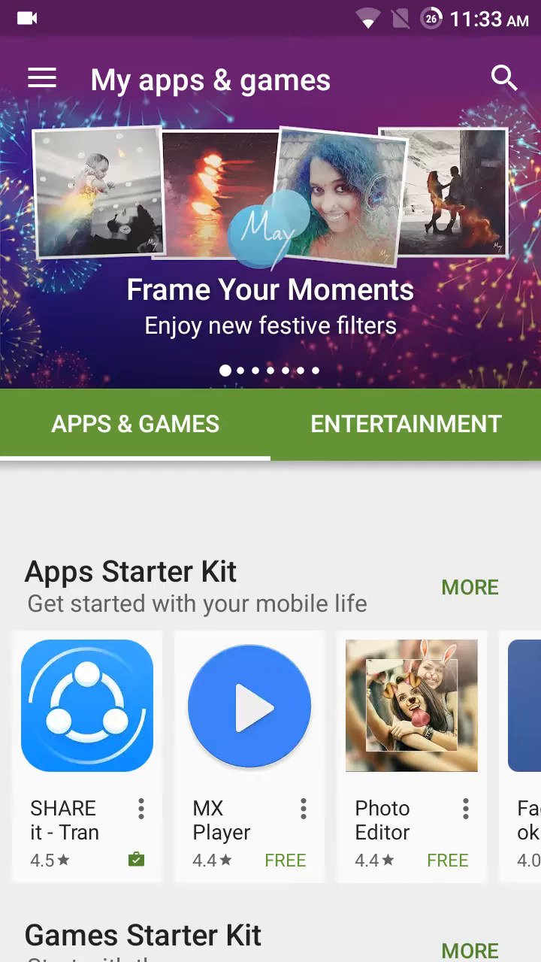
click(42, 78)
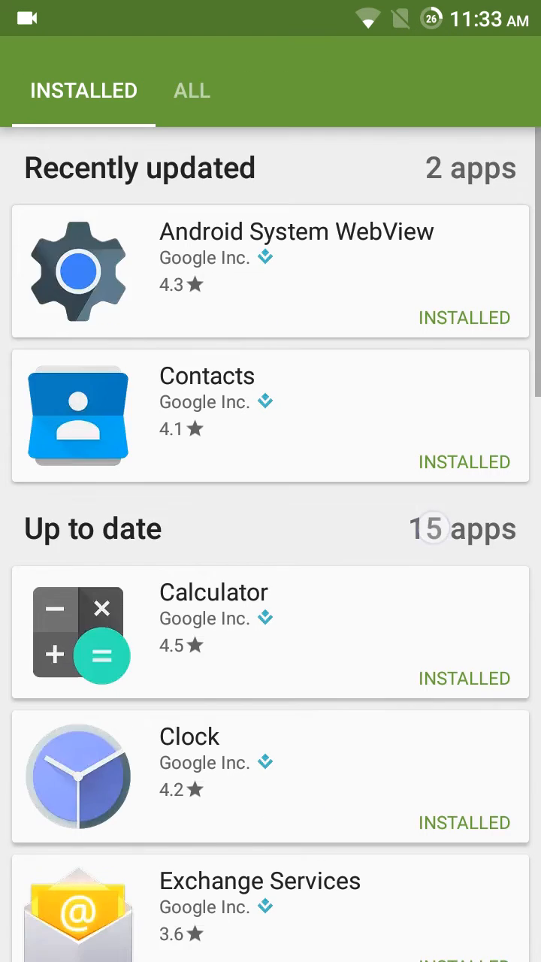
scroll(down, 3)
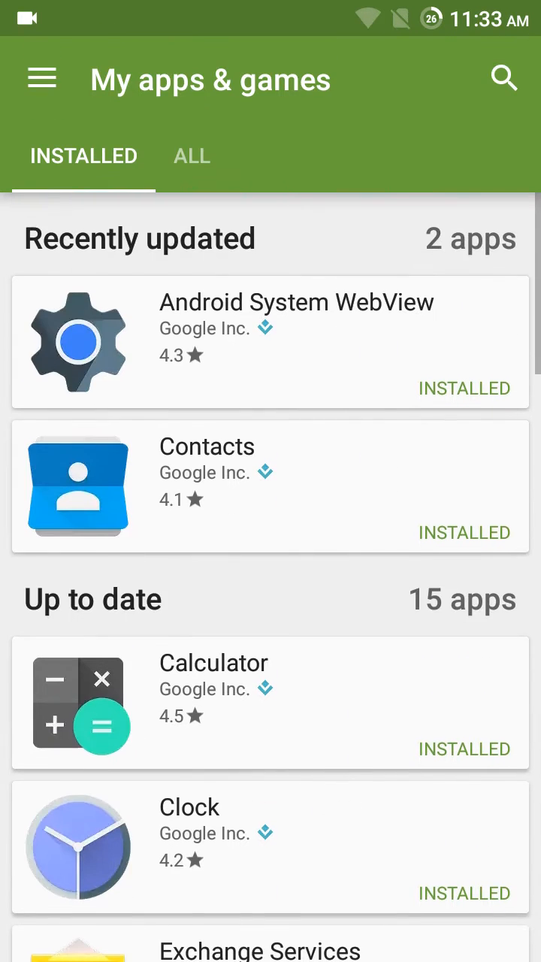
scroll(up, 3)
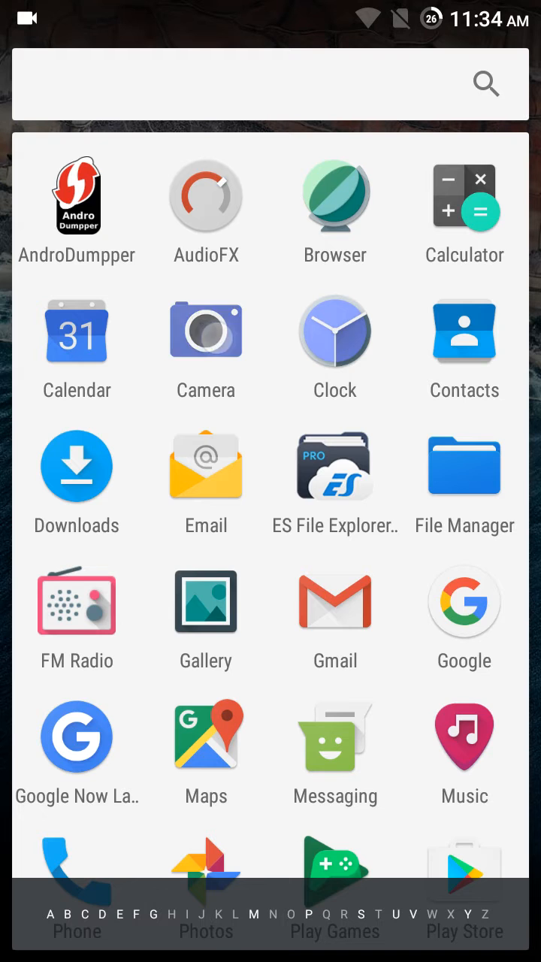
Step: Launch Camera, focus on the bedspread, and browse photo settings (8 MP, 100% quality)
click(205, 331)
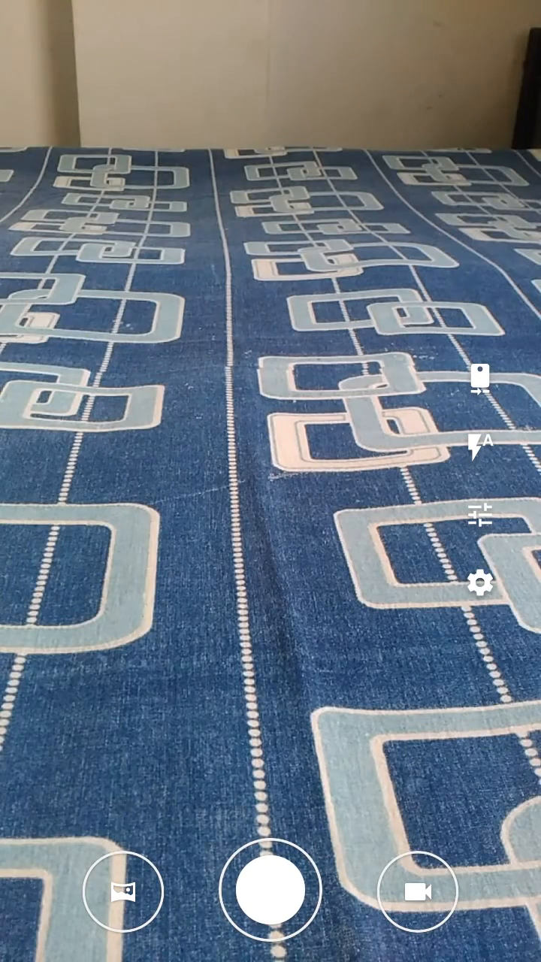
click(270, 481)
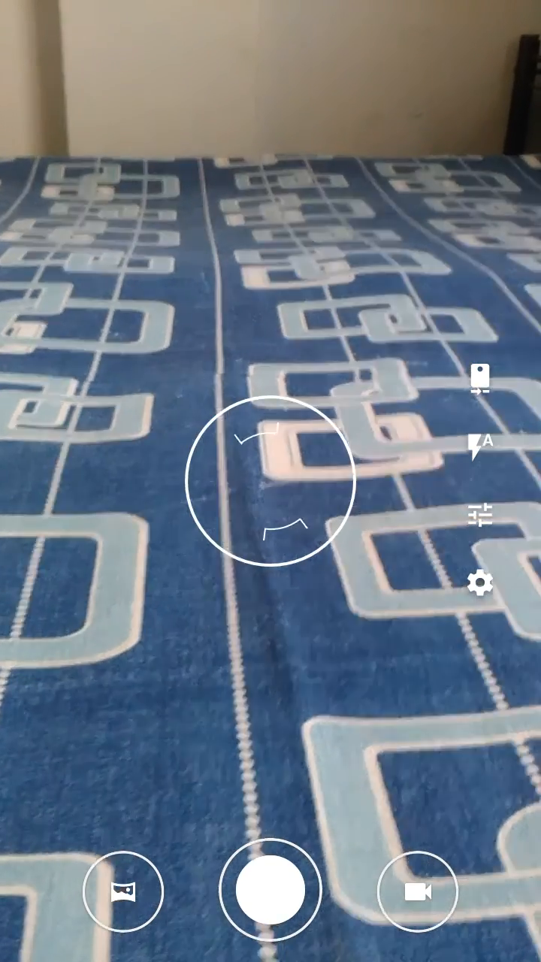
click(483, 582)
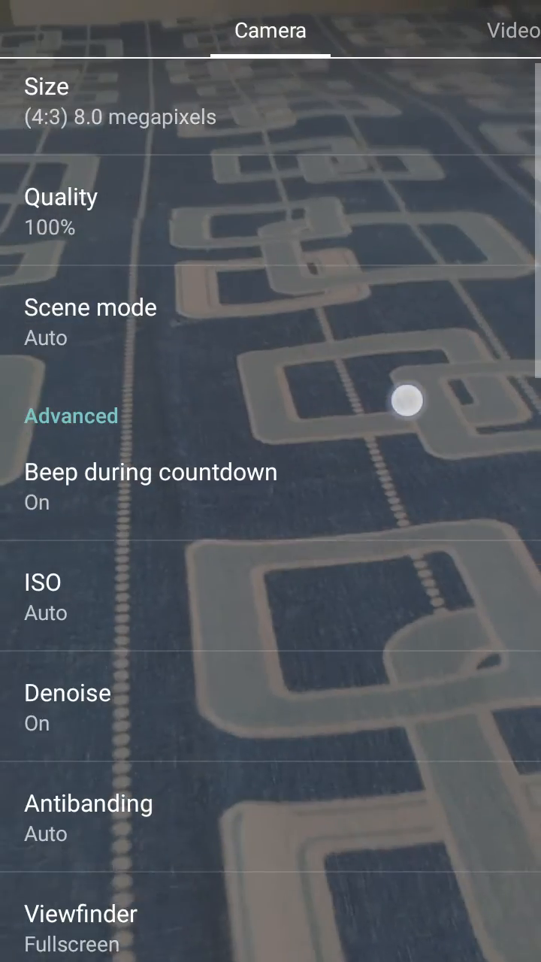
scroll(down, 3)
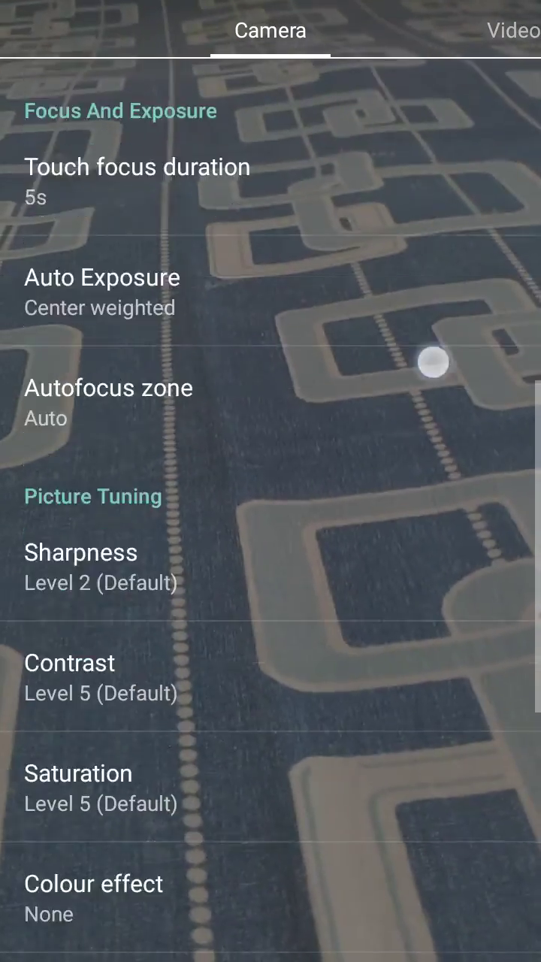
scroll(down, 3)
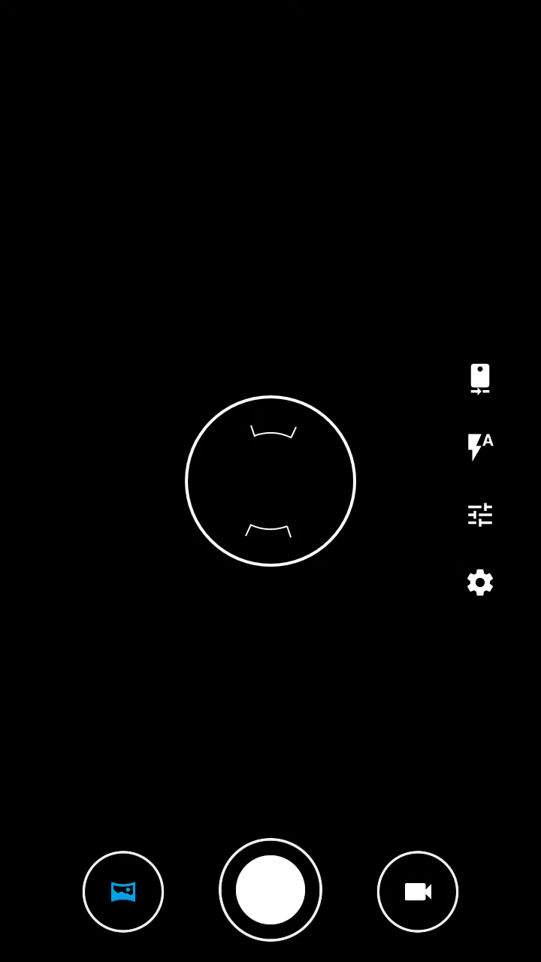
Step: Capture a panorama of the bedspread, starting and stopping the shutter
click(270, 890)
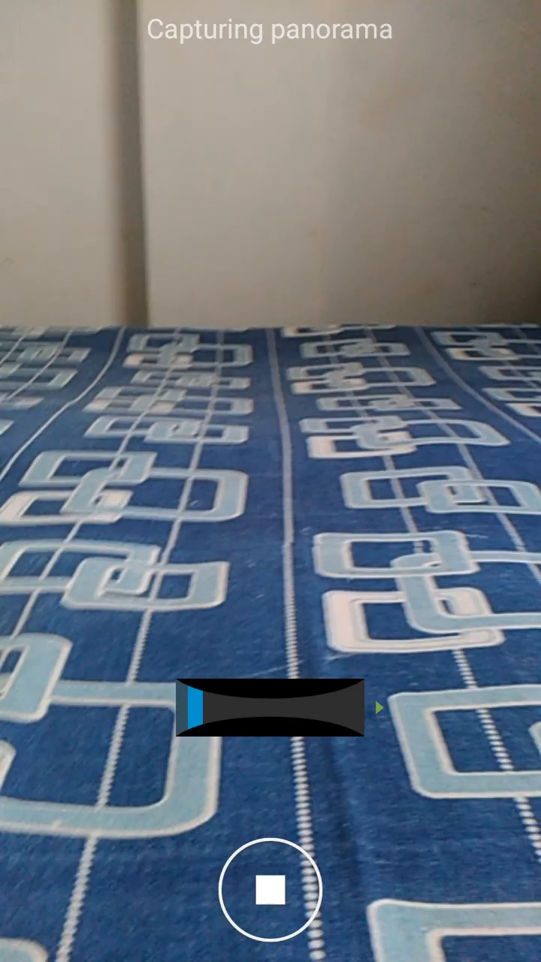
click(271, 890)
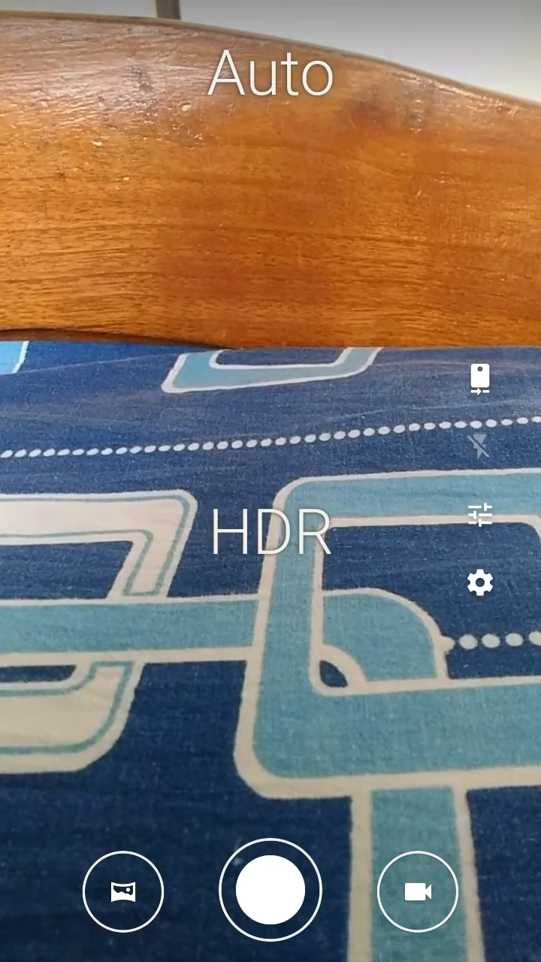
Step: Close Camera, reopen it in Auto mode with HDR off, then return home
click(480, 447)
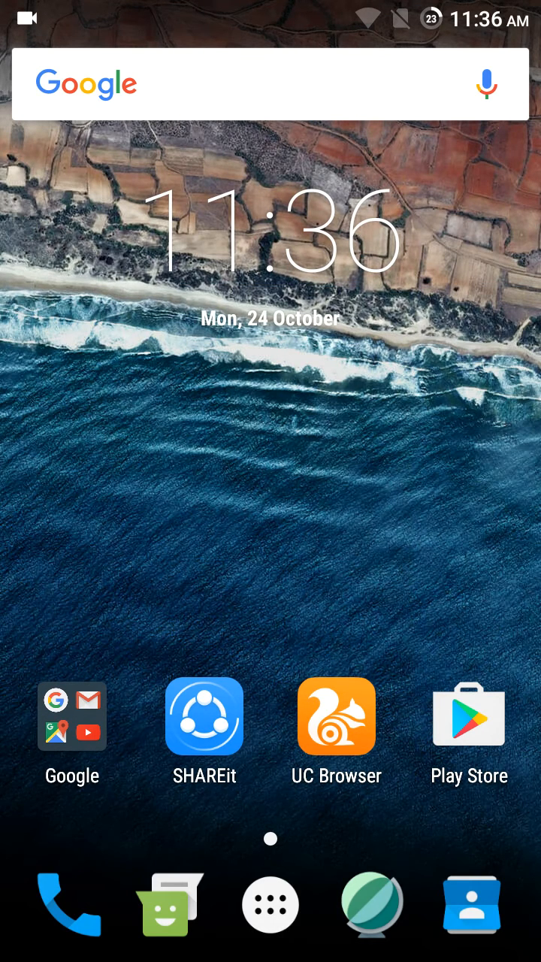
click(27, 16)
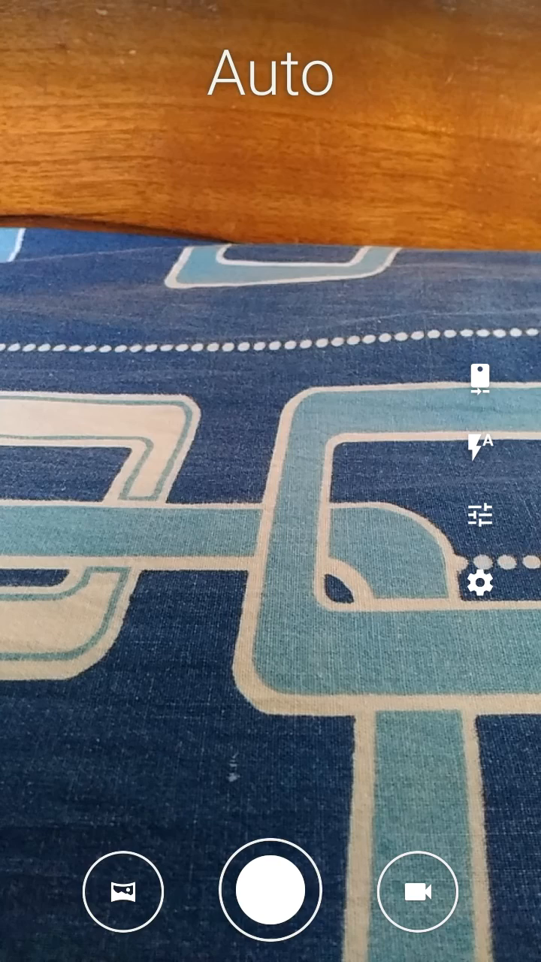
click(271, 475)
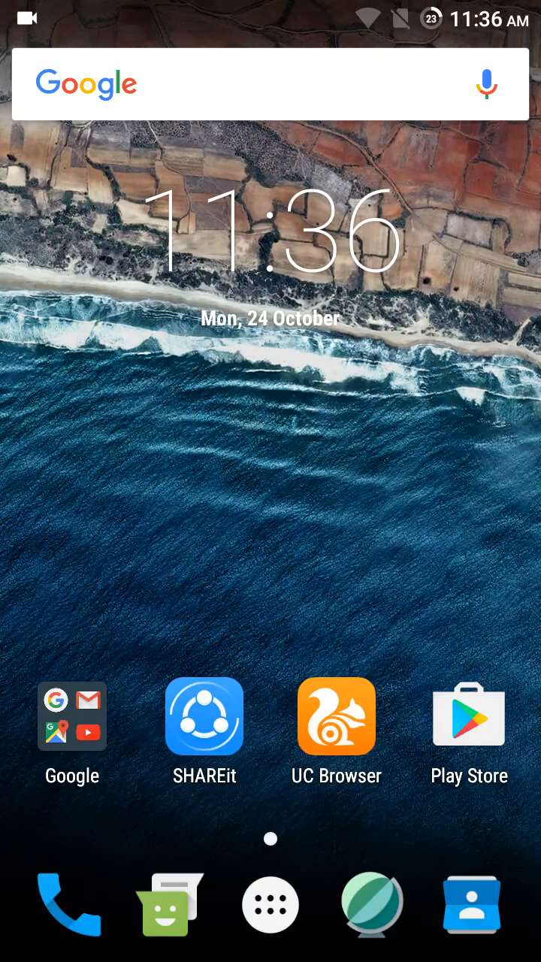
Step: Open the dock's app drawer and scroll through the installed apps
click(270, 903)
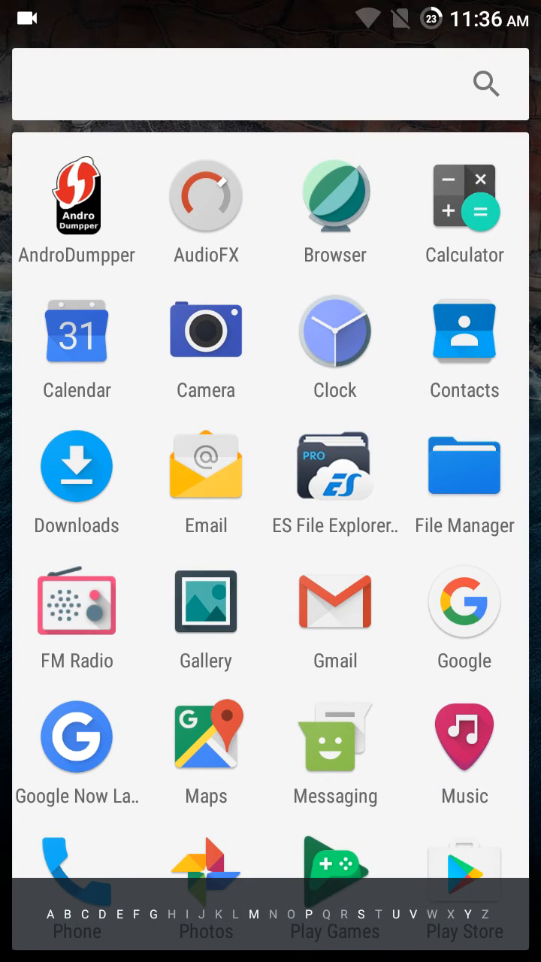
scroll(down, 3)
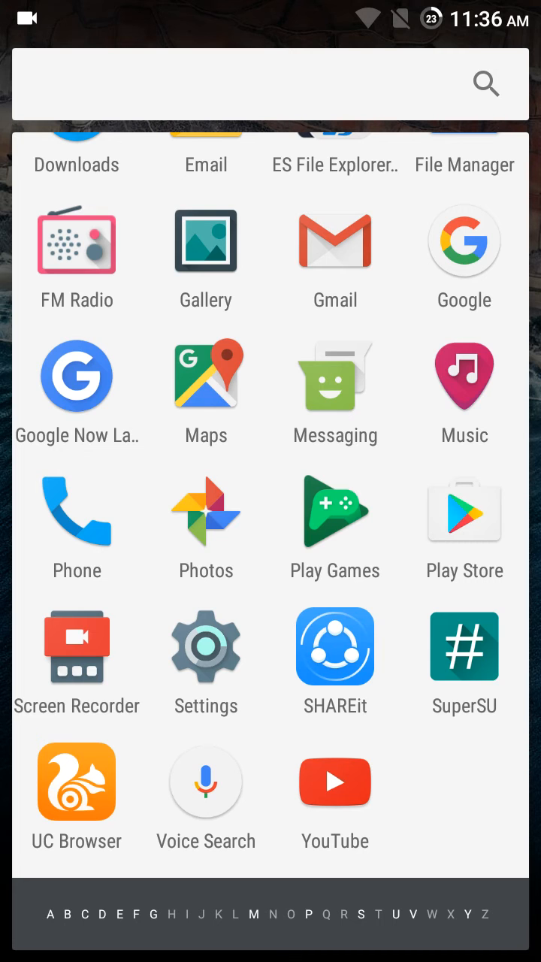
scroll(down, 3)
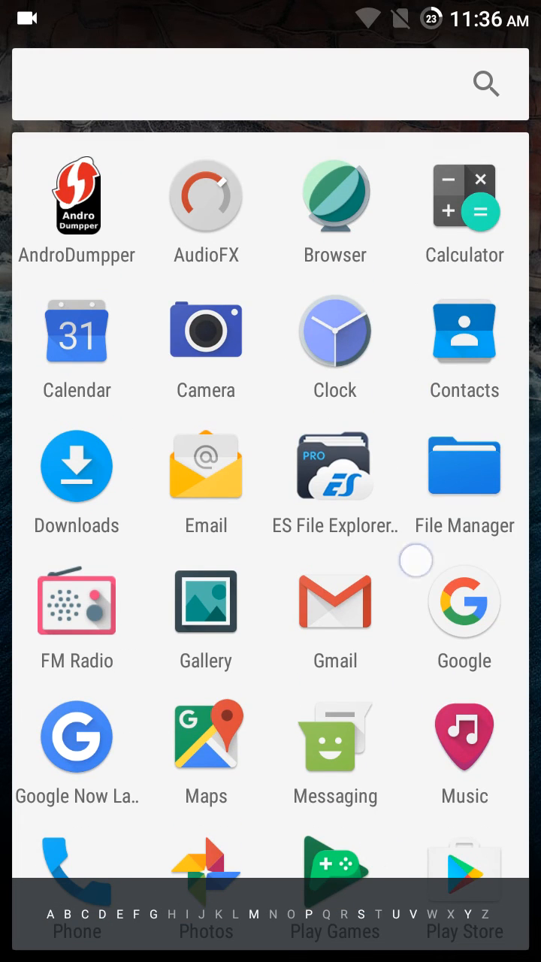